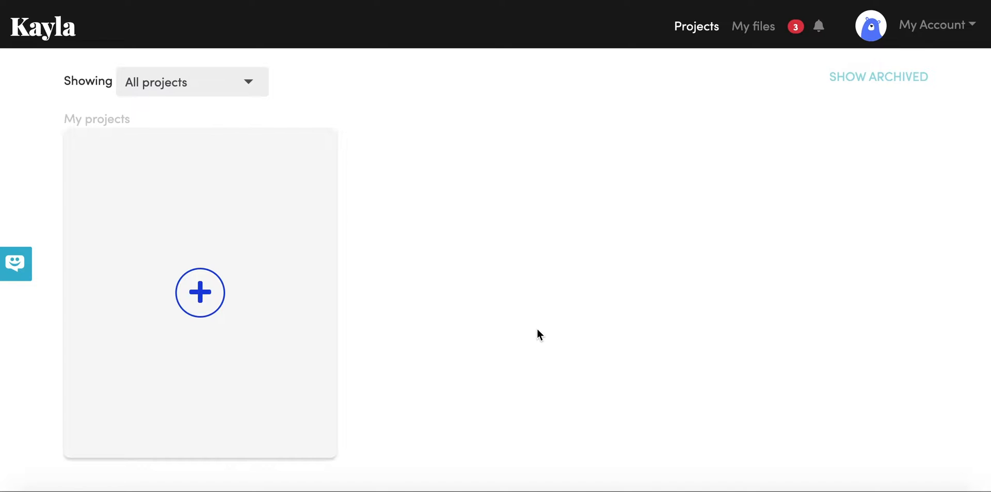
mouse_move(399, 233)
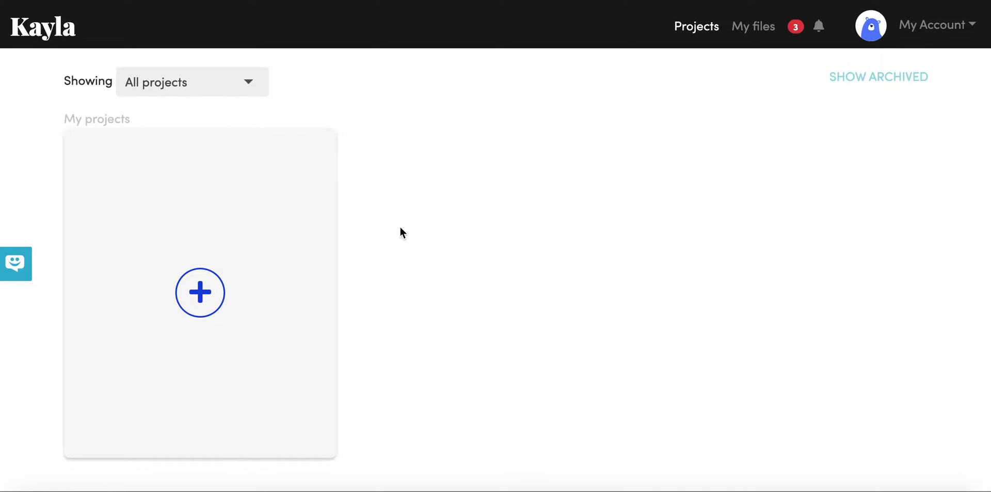
mouse_move(452, 250)
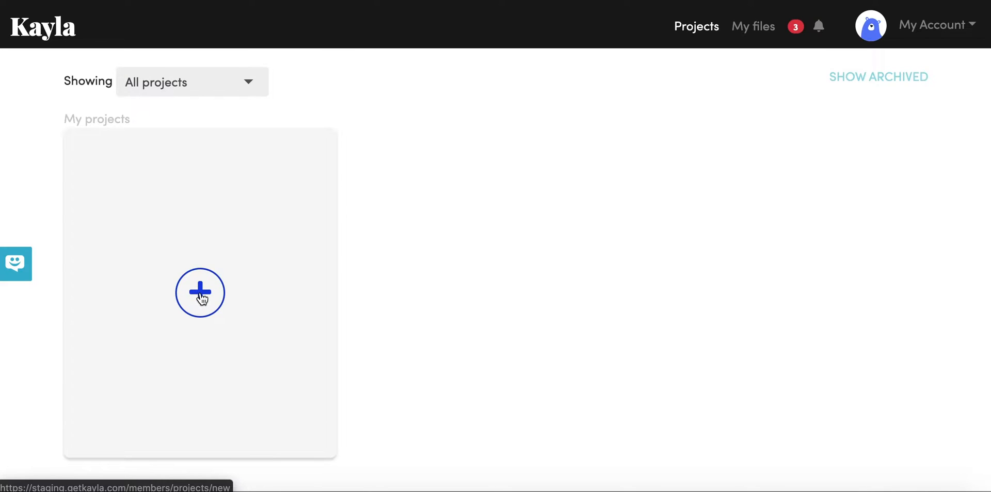
Start a new project with client name 'Wonderful cat cafe' and description 'Website'
left_click(199, 293)
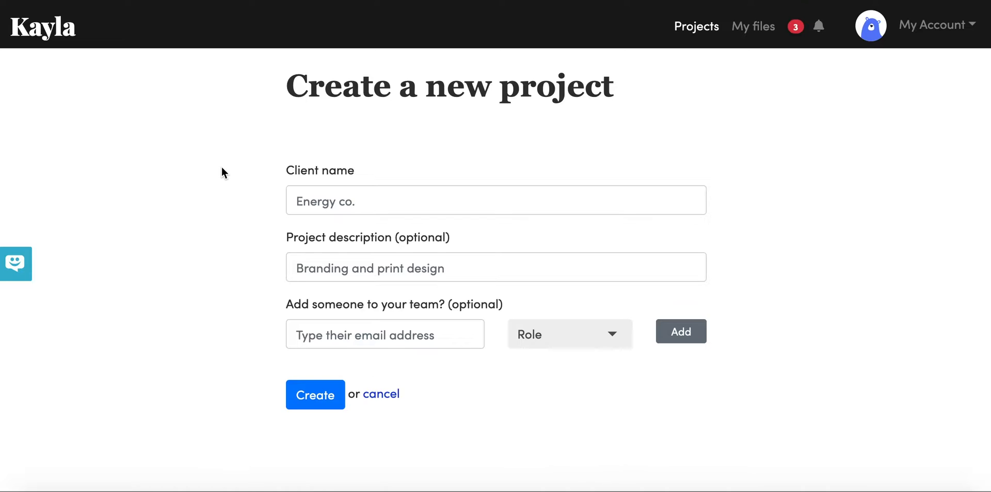
mouse_move(238, 314)
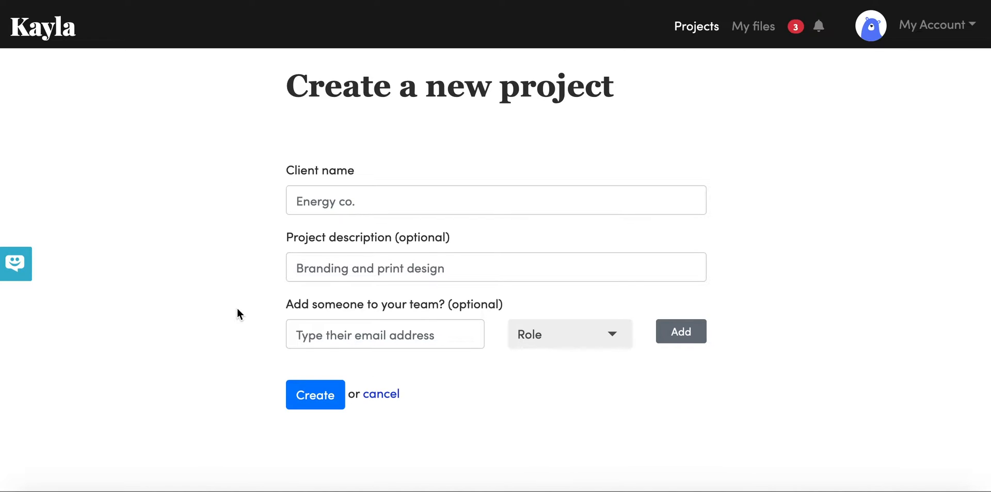
mouse_move(254, 246)
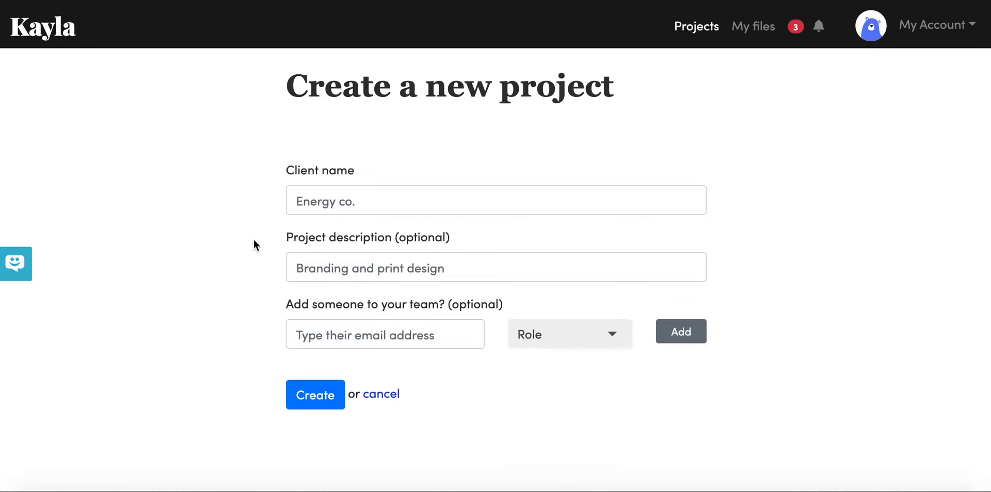
left_click(496, 200)
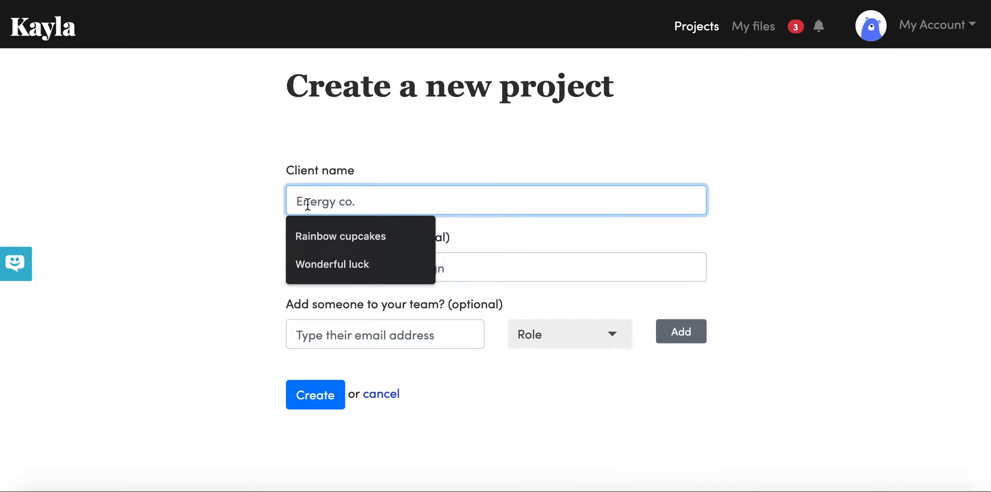
type("Wonderful cat ca")
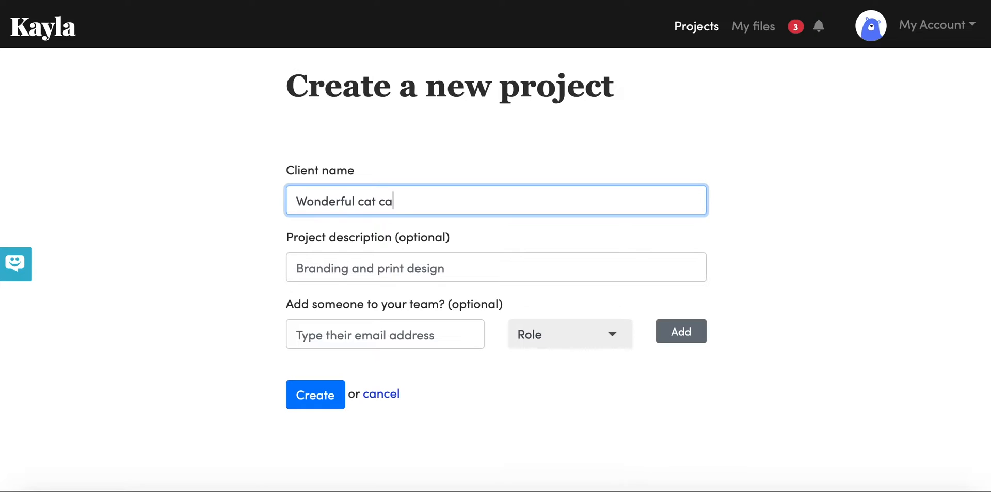
type("fe")
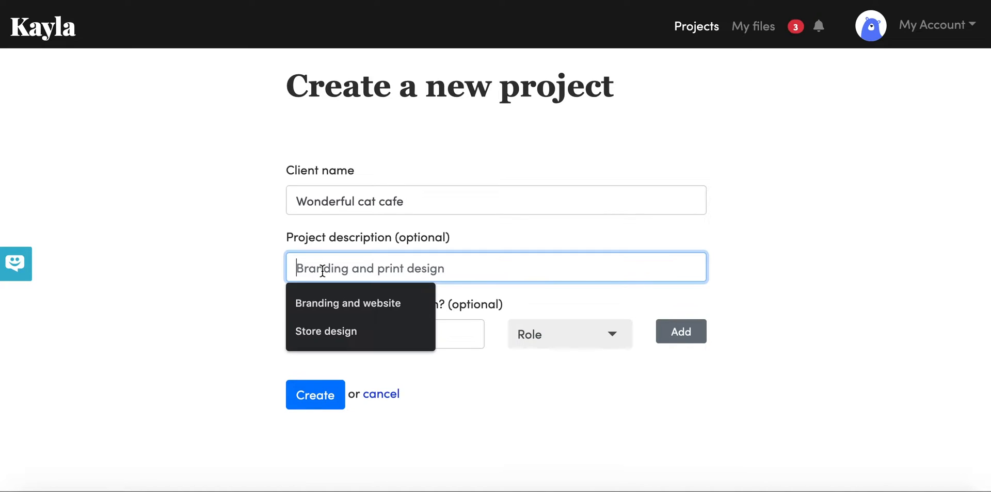
type("Websit")
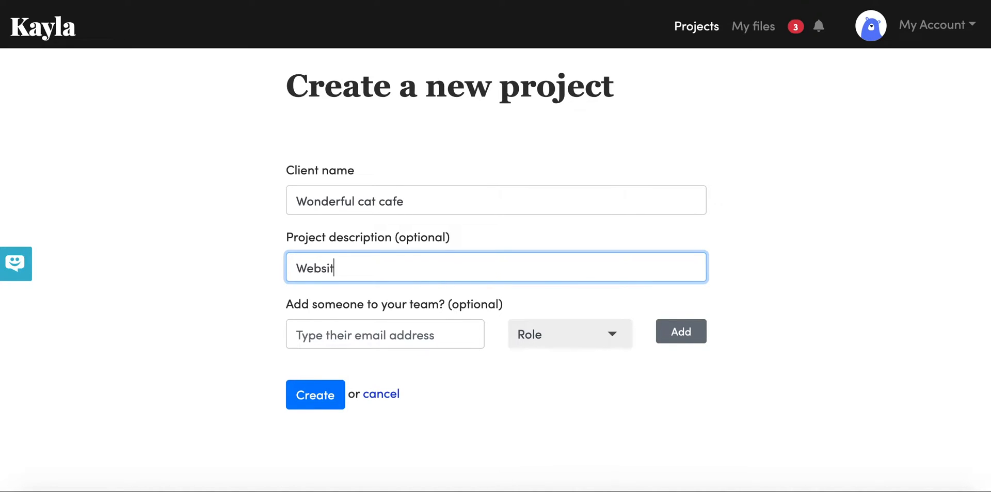
type("e")
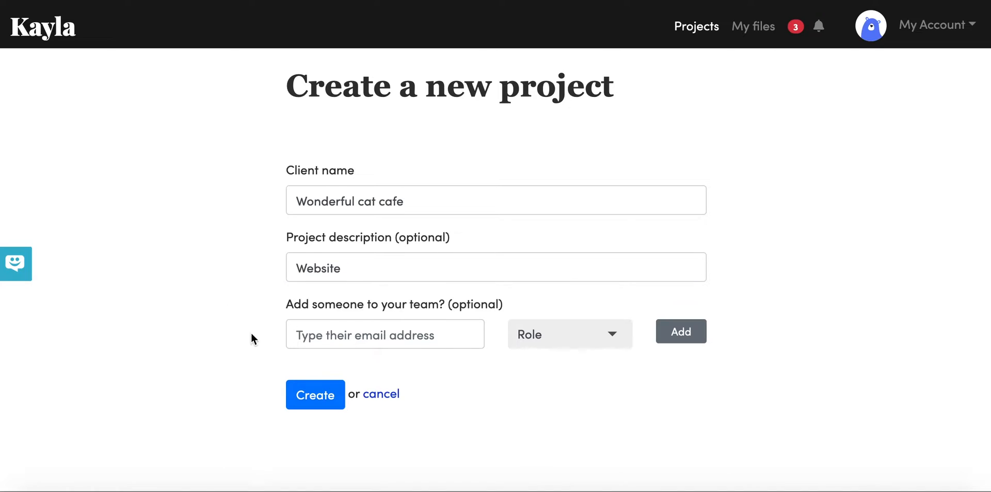
mouse_move(263, 342)
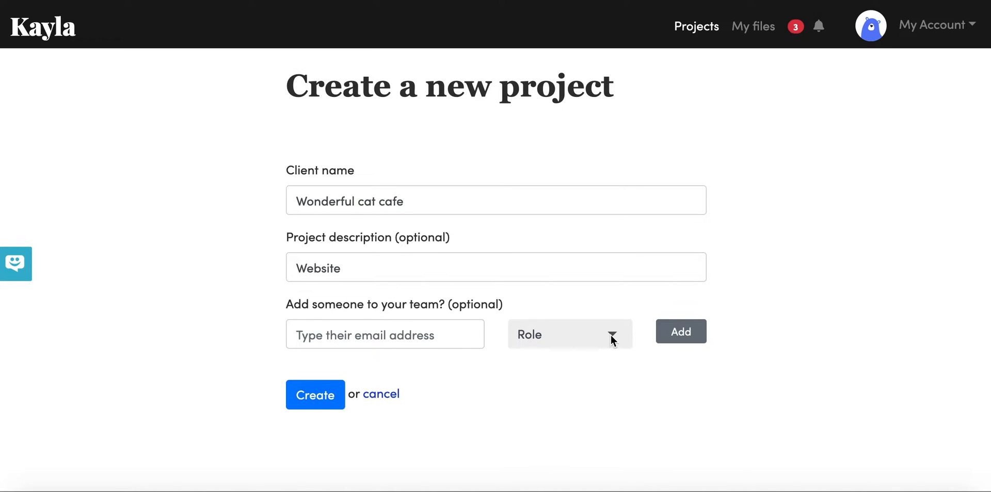
Review the team-member Role options, then create the project with these details
left_click(568, 335)
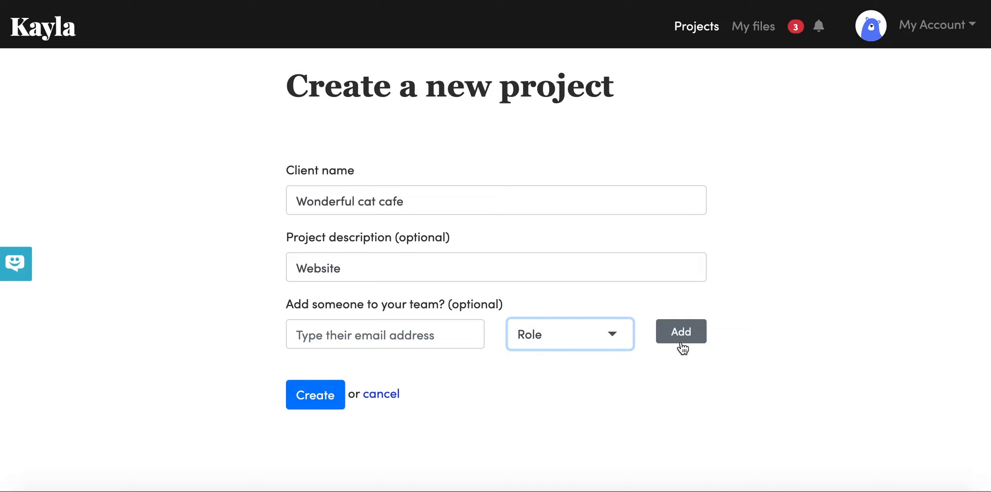
mouse_move(496, 373)
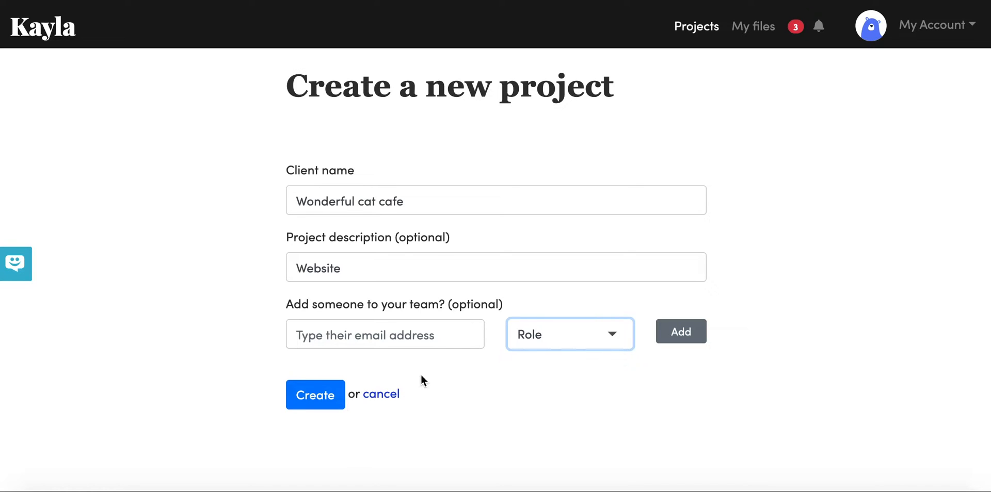
left_click(315, 394)
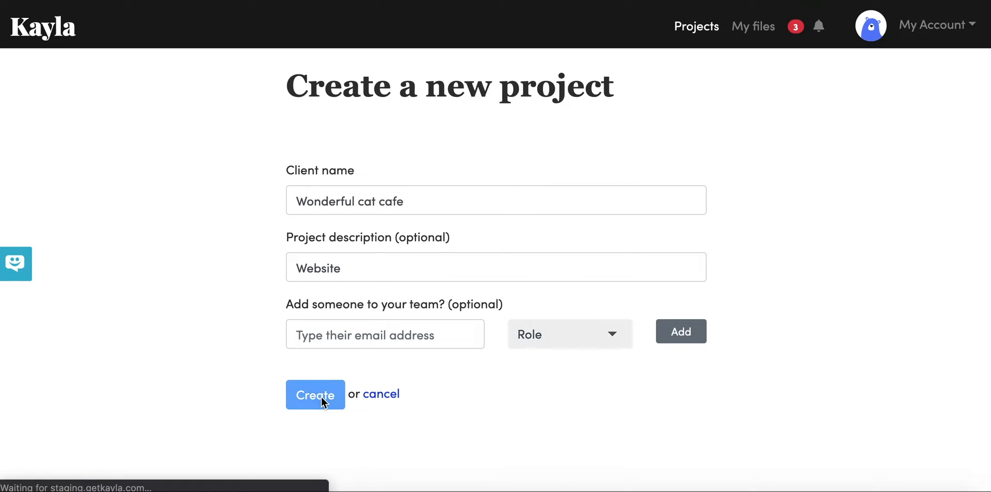
Load the new Wonderful cat cafe project page and review its Team members panel
left_click(315, 394)
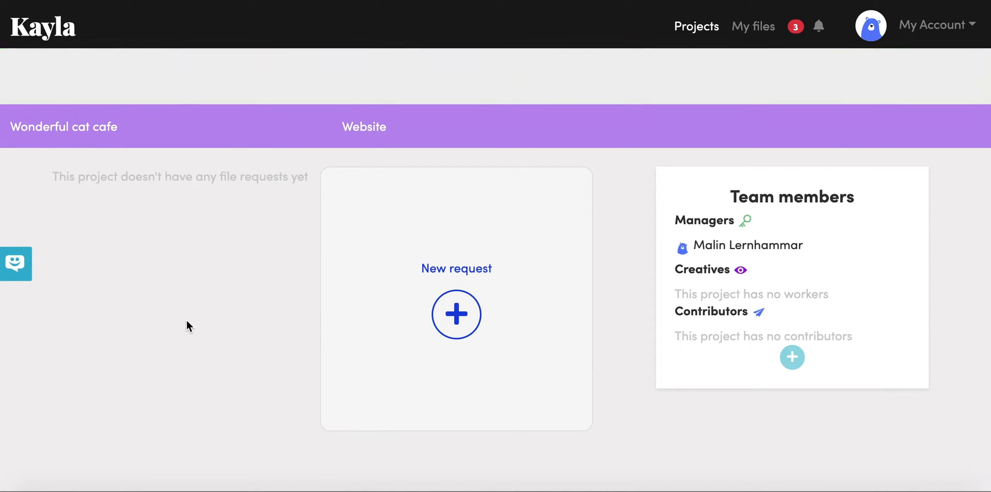
scroll("down", 3)
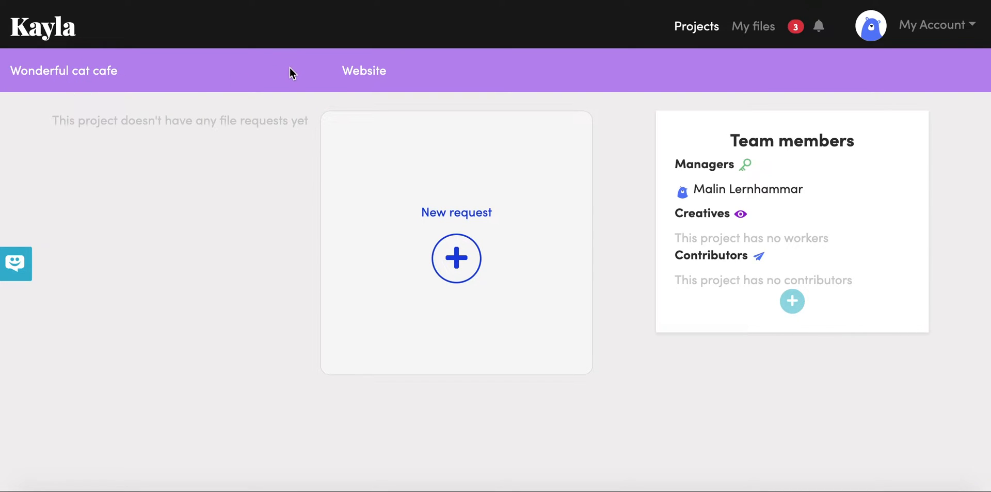
mouse_move(362, 61)
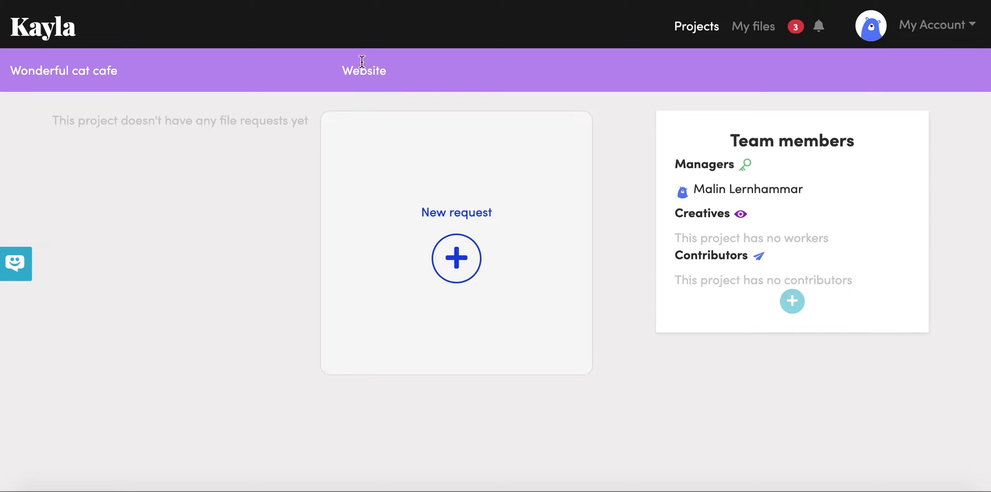
mouse_move(274, 196)
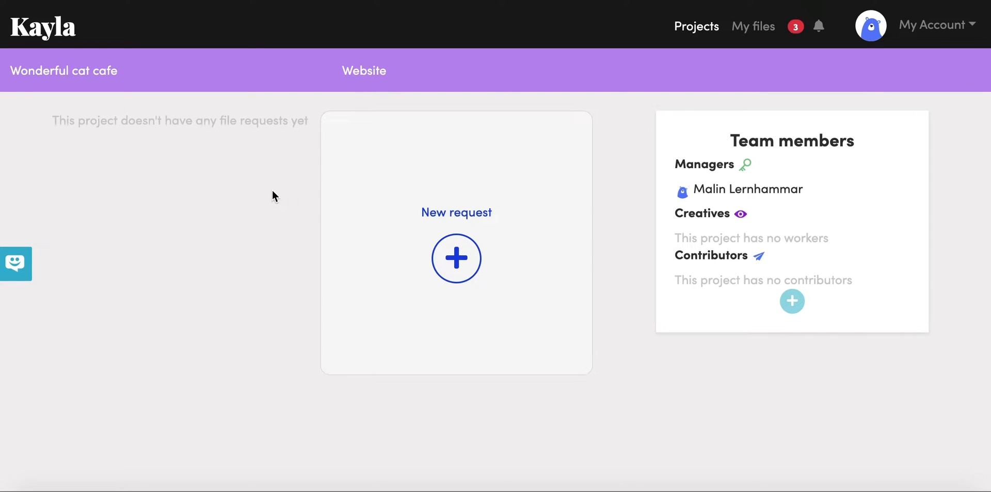
mouse_move(199, 314)
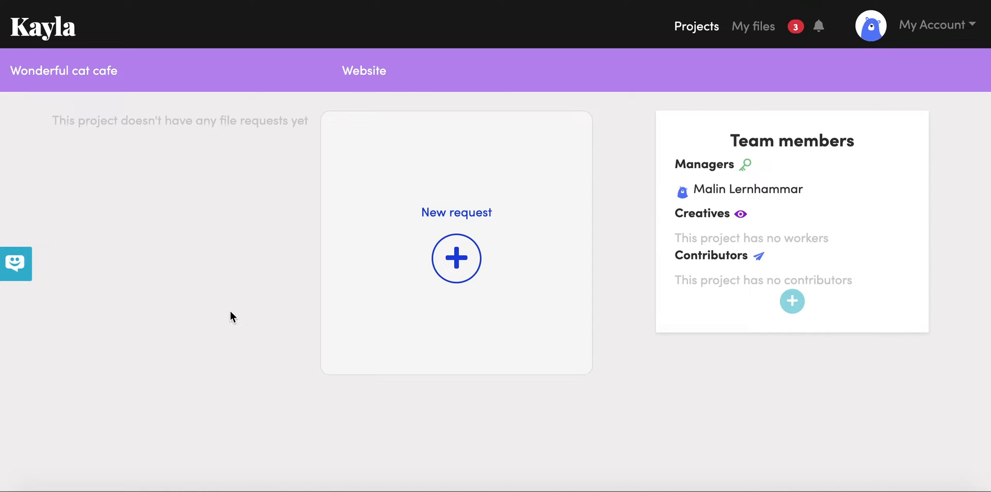
mouse_move(555, 280)
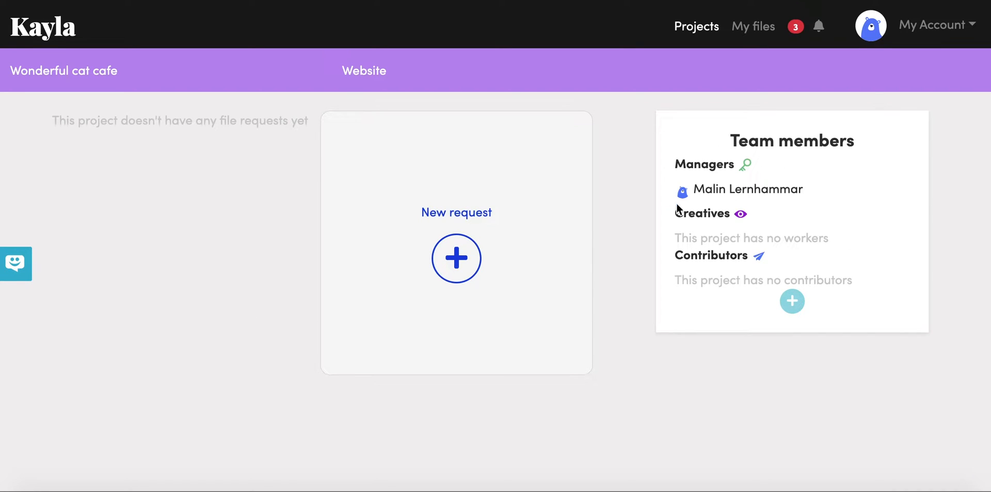
mouse_move(693, 206)
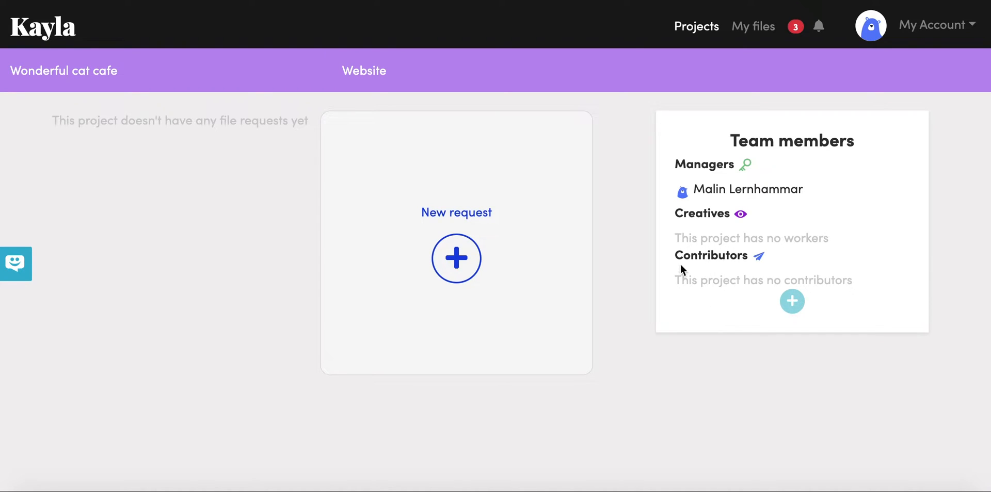
mouse_move(629, 292)
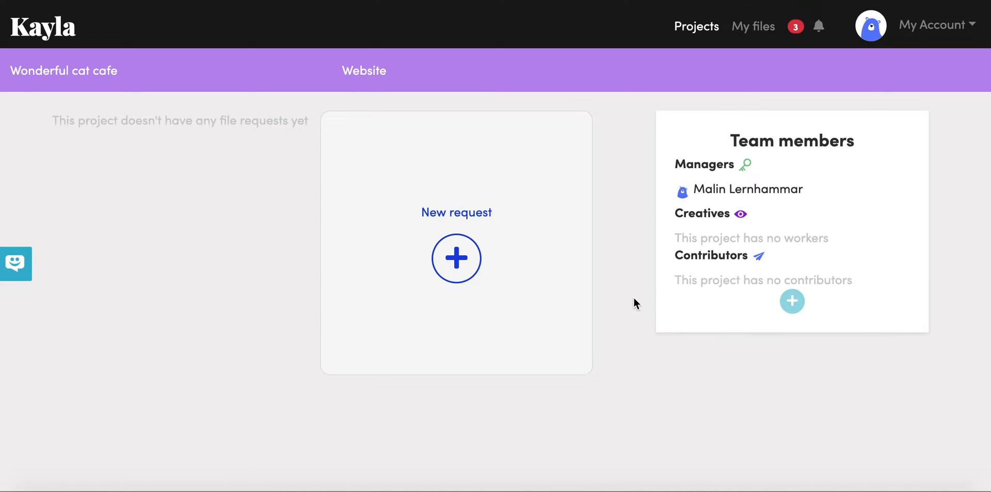
mouse_move(538, 285)
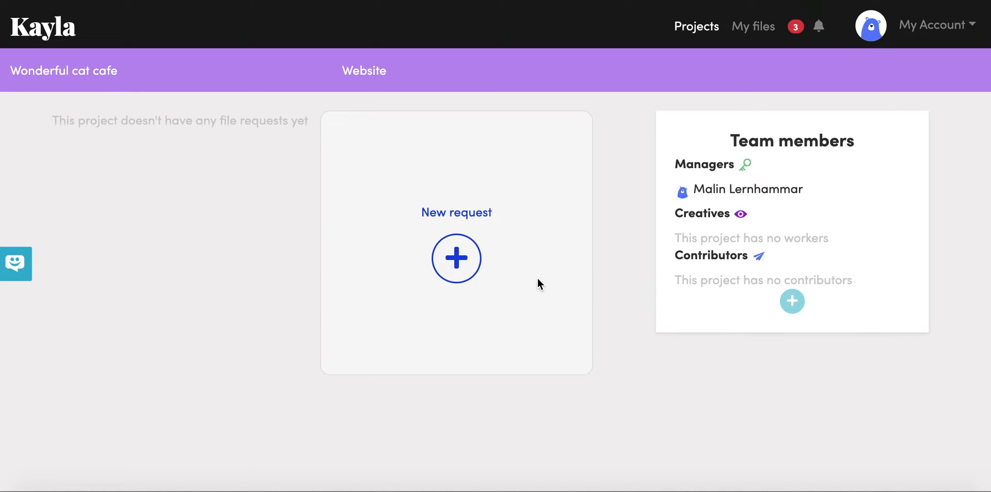
Start a file request titled 'Images for the website' with due date 14 August 2019
left_click(456, 258)
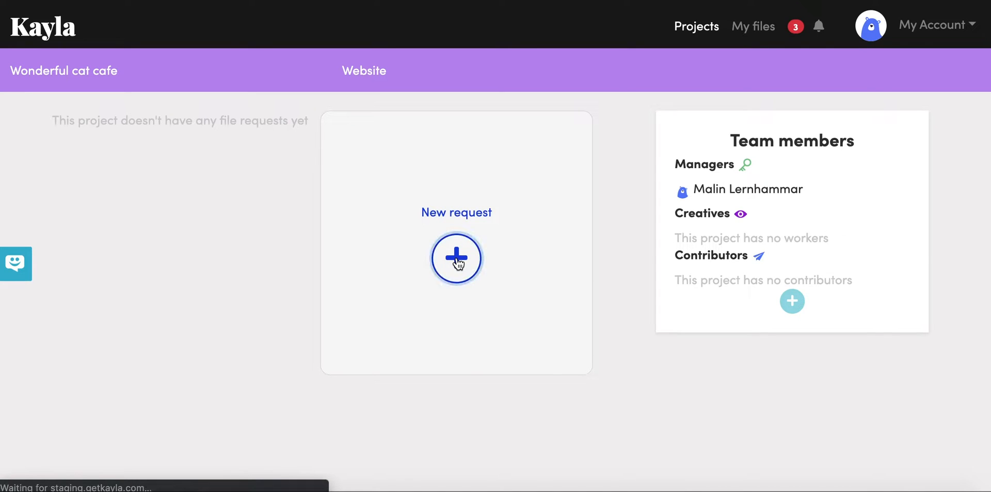
left_click(455, 258)
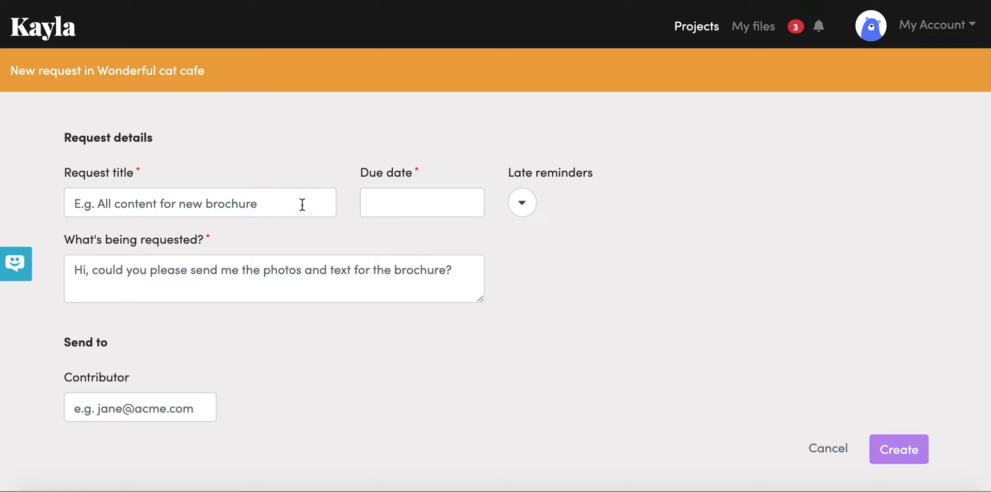
left_click(199, 204)
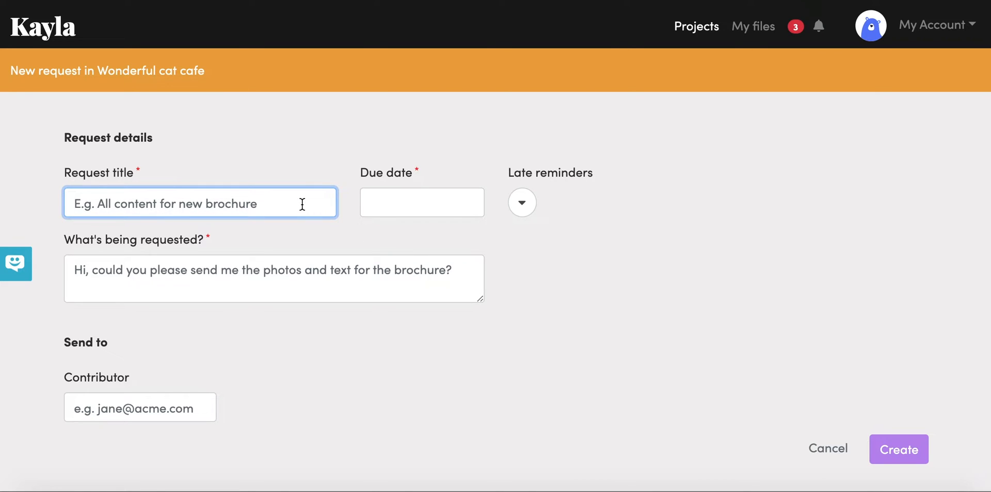
type("Images for the websi")
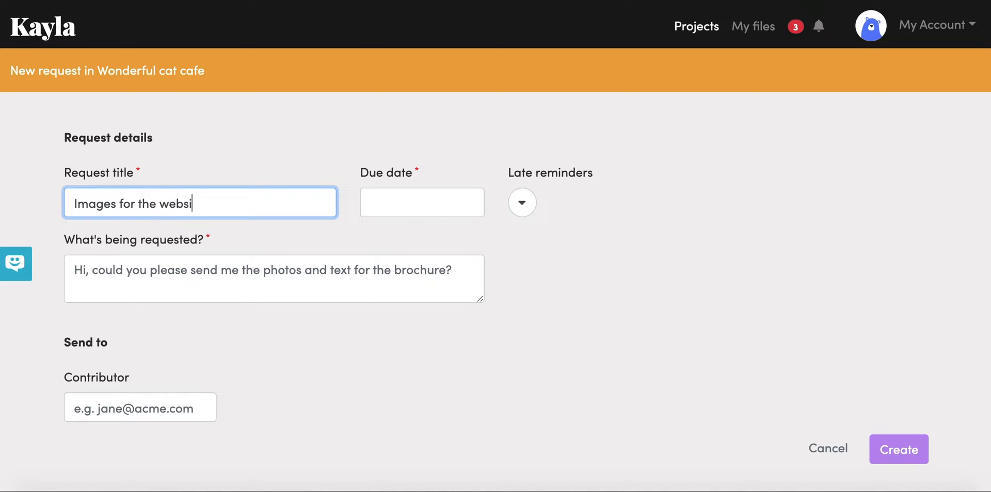
left_click(421, 202)
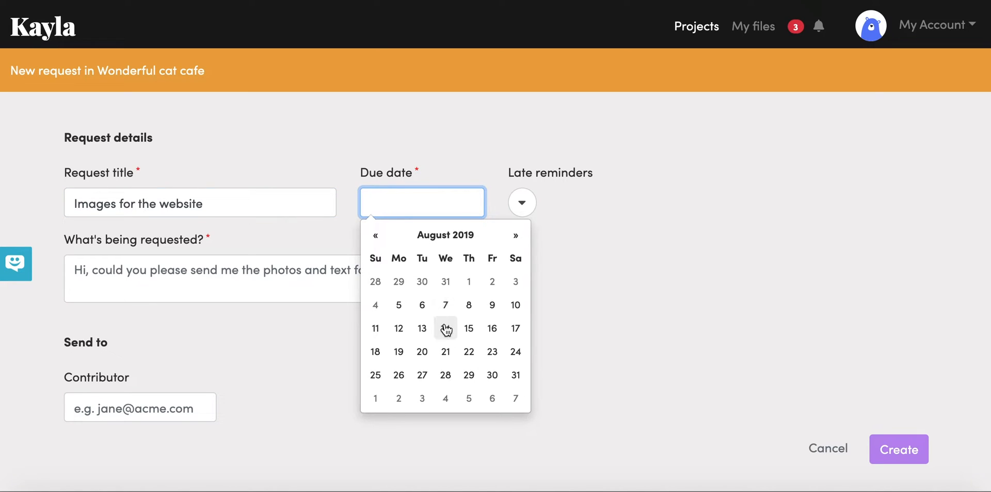
left_click(445, 328)
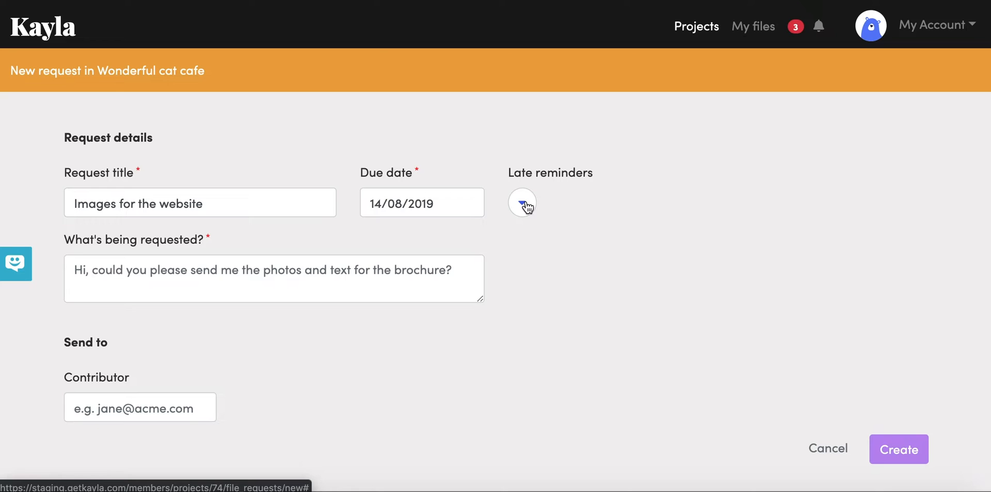
Check the Late reminders frequency options and create the Images for the website request
left_click(523, 202)
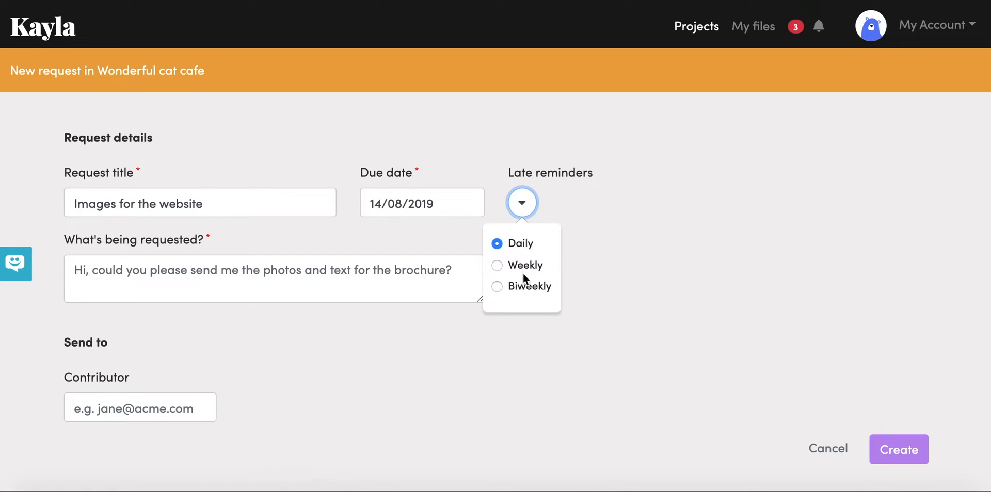
mouse_move(530, 271)
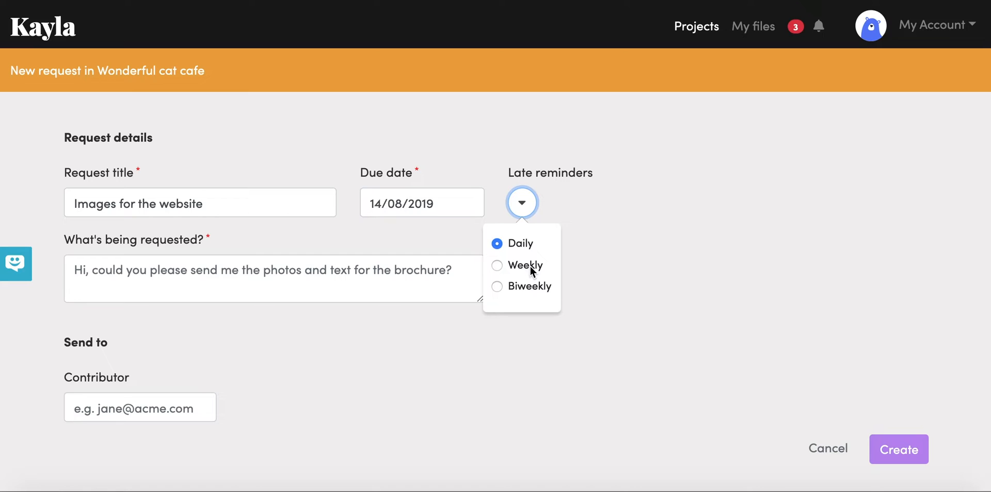
mouse_move(574, 259)
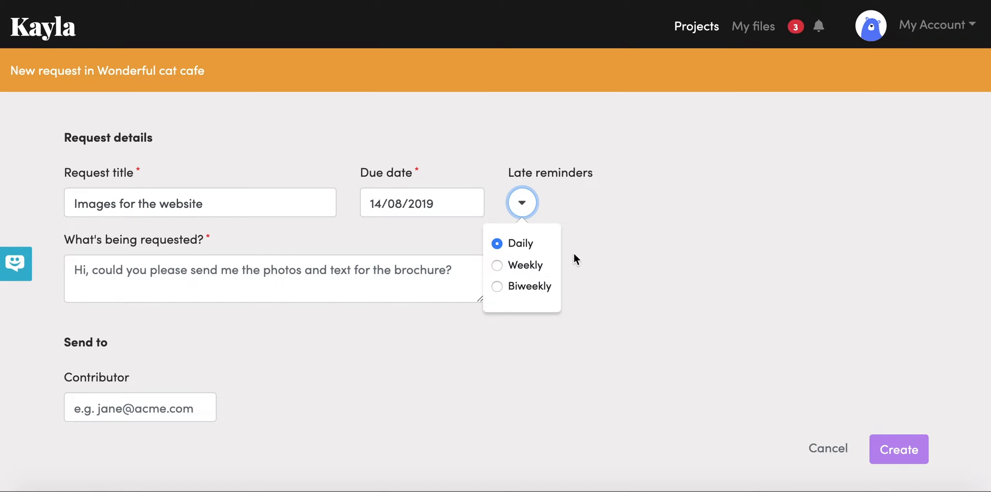
mouse_move(587, 255)
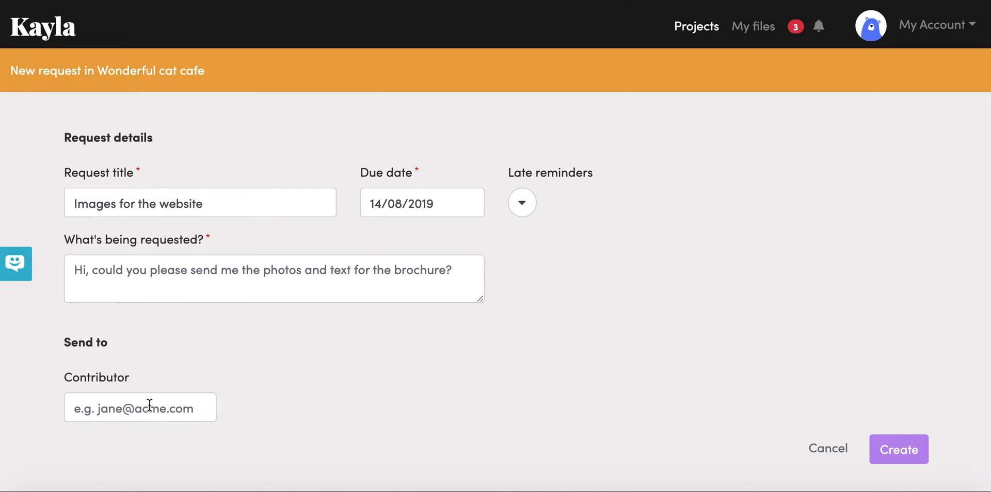
mouse_move(275, 393)
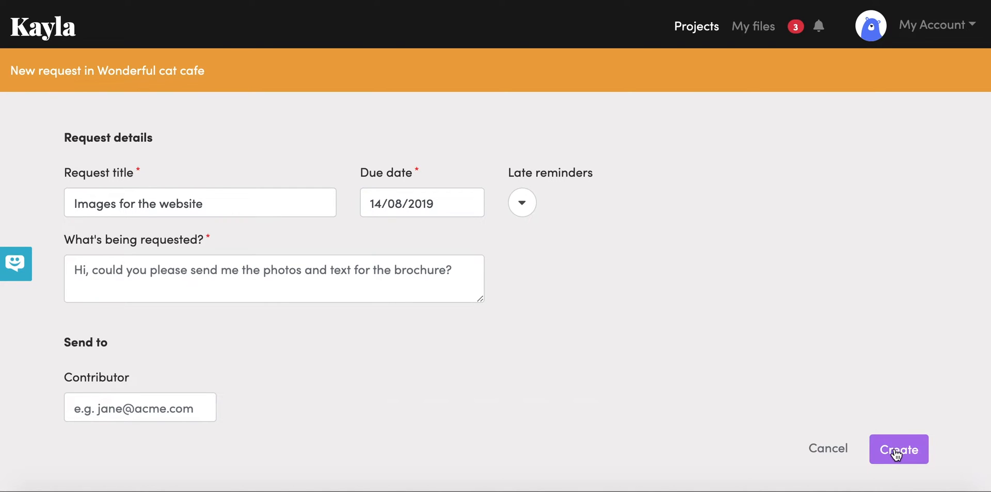
left_click(897, 449)
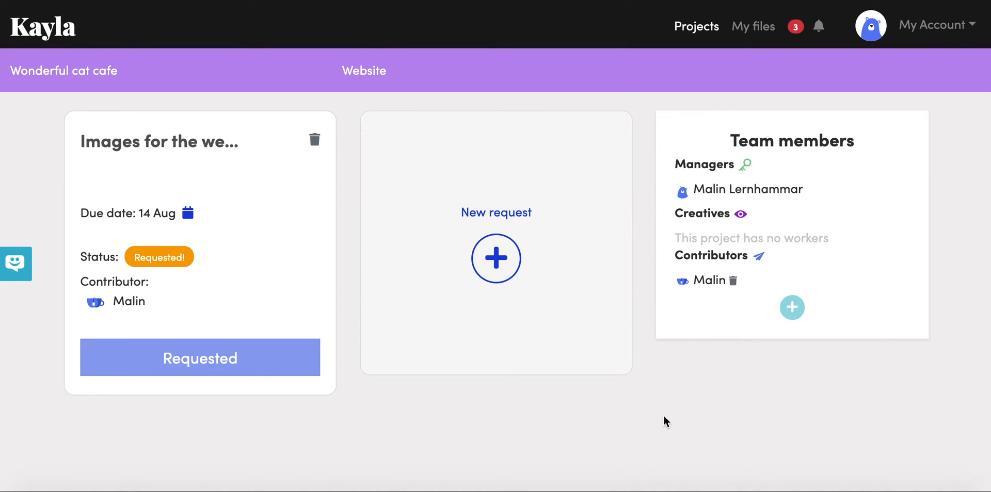
mouse_move(130, 185)
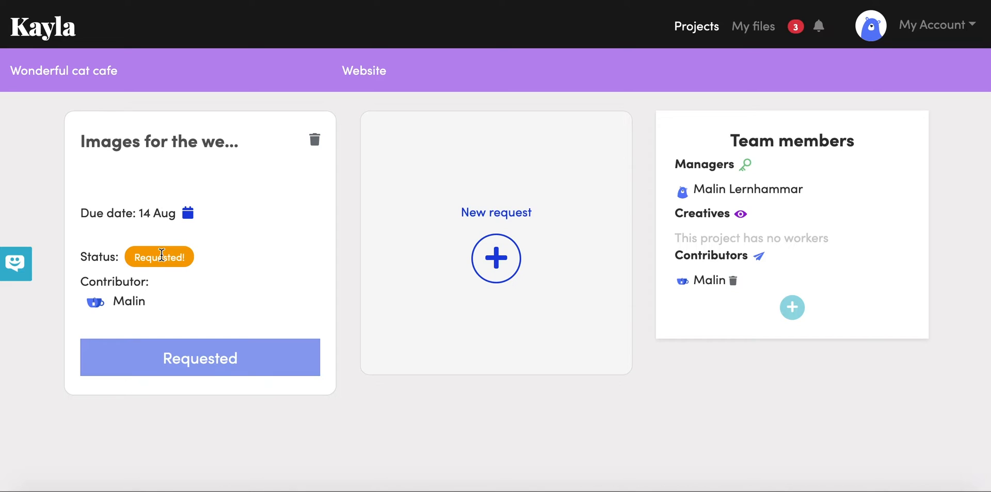
mouse_move(86, 286)
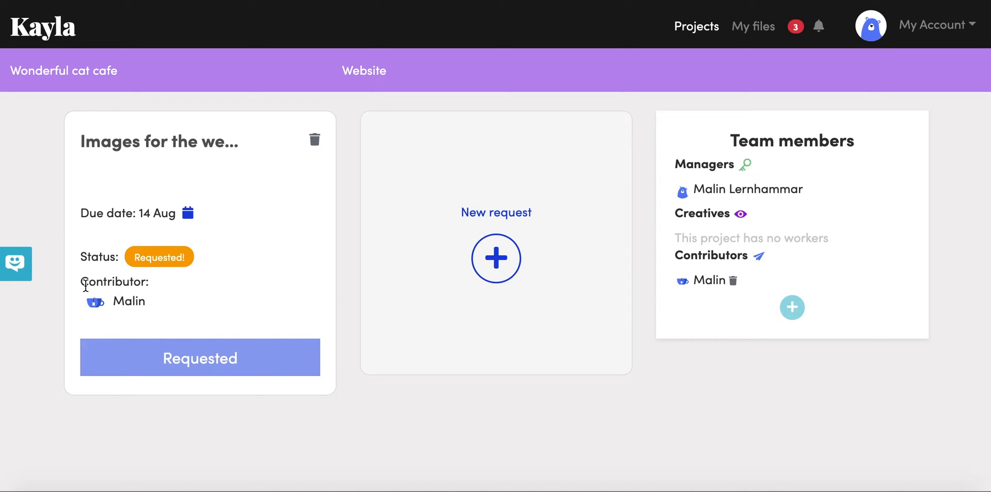
mouse_move(137, 306)
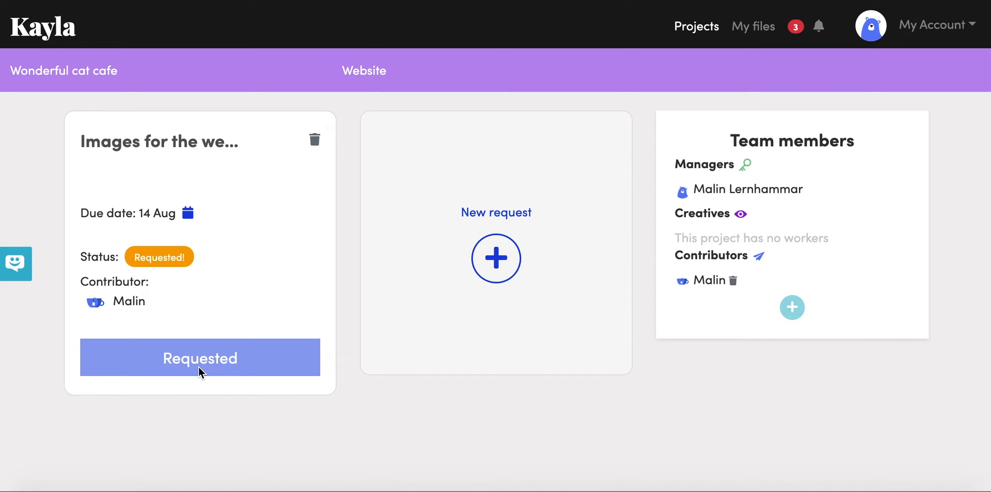
mouse_move(209, 373)
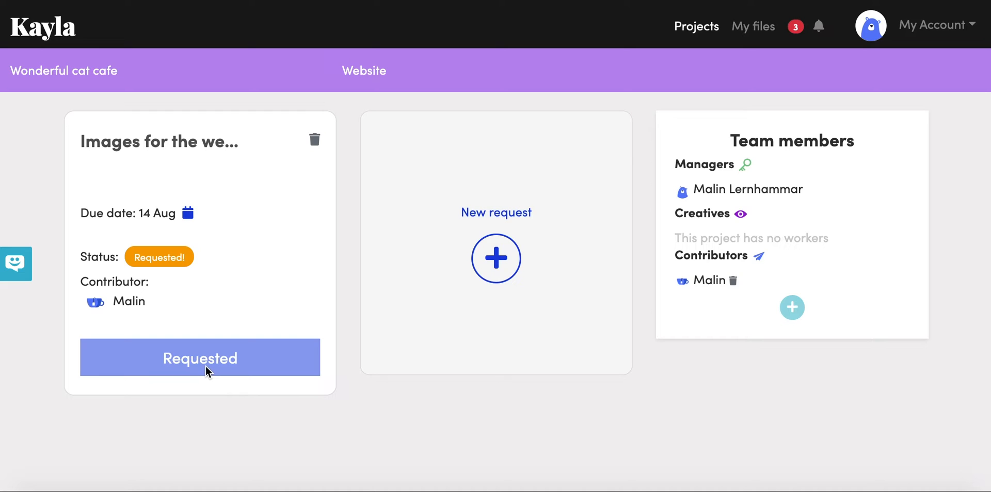
mouse_move(217, 366)
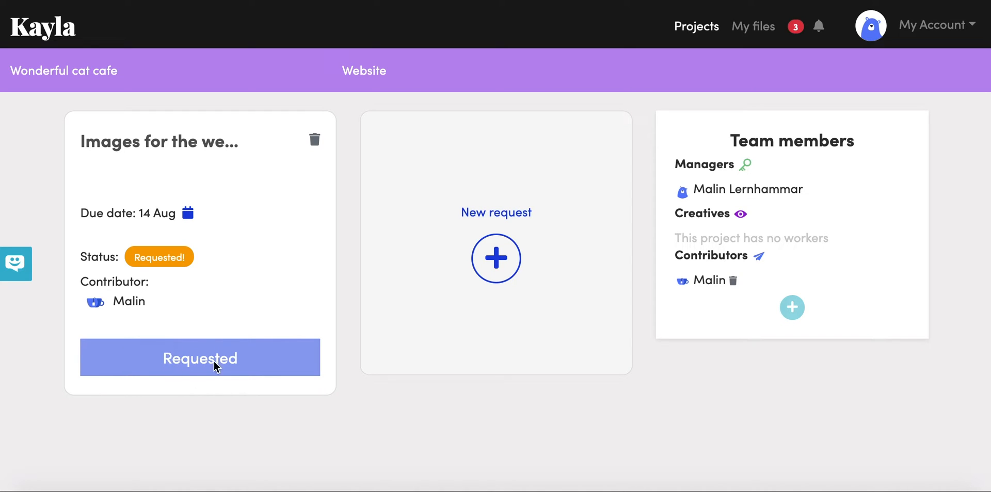
mouse_move(283, 309)
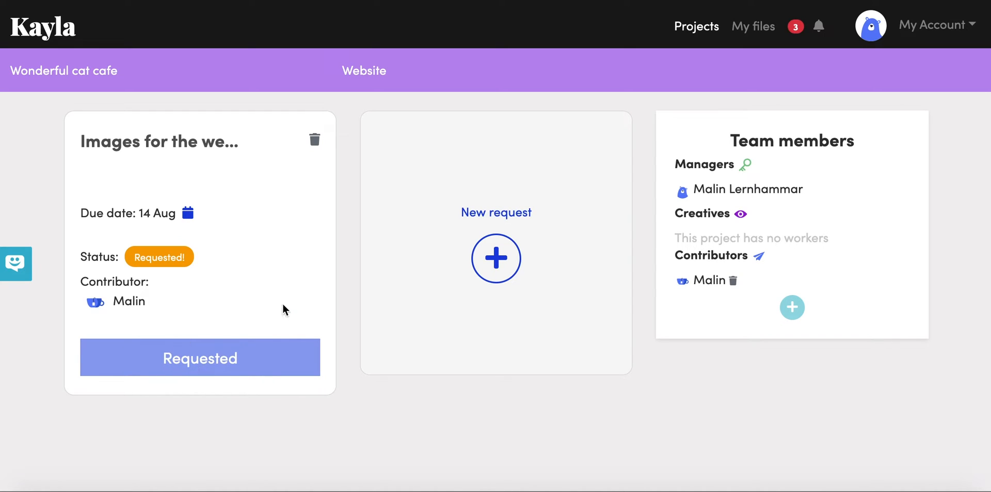
Wait on the project page until the request status reads Needs approval
left_click(199, 358)
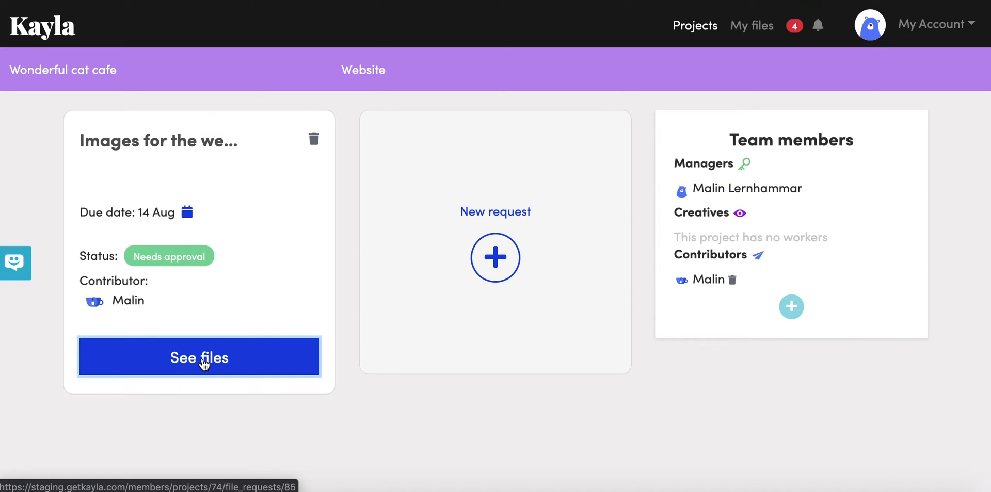
Reject the cat-in-orange-bowl photo with feedback 'Too direct and a little funny'
left_click(198, 357)
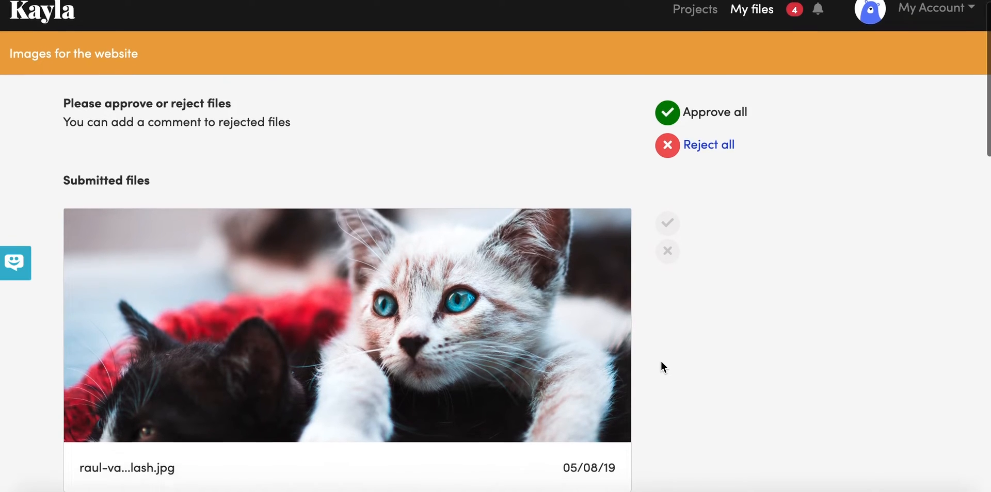
scroll("down", 3)
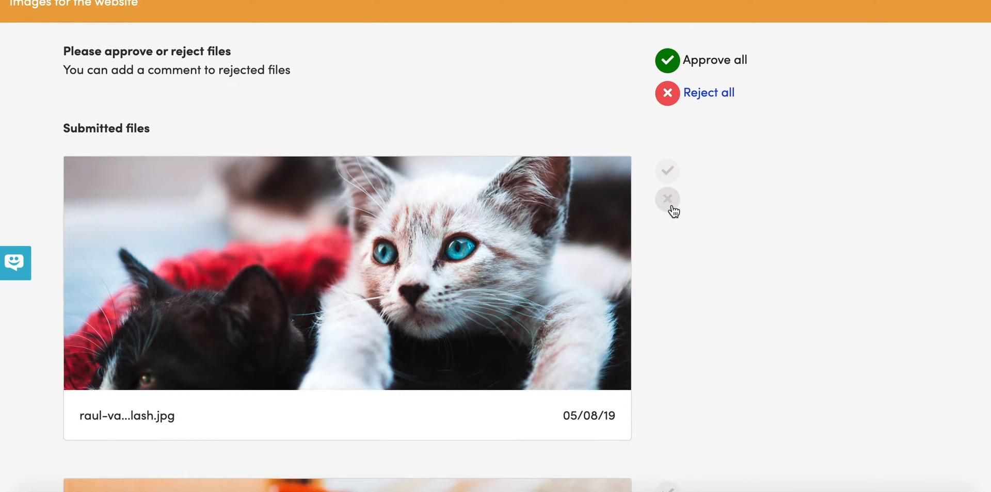
scroll("down", 3)
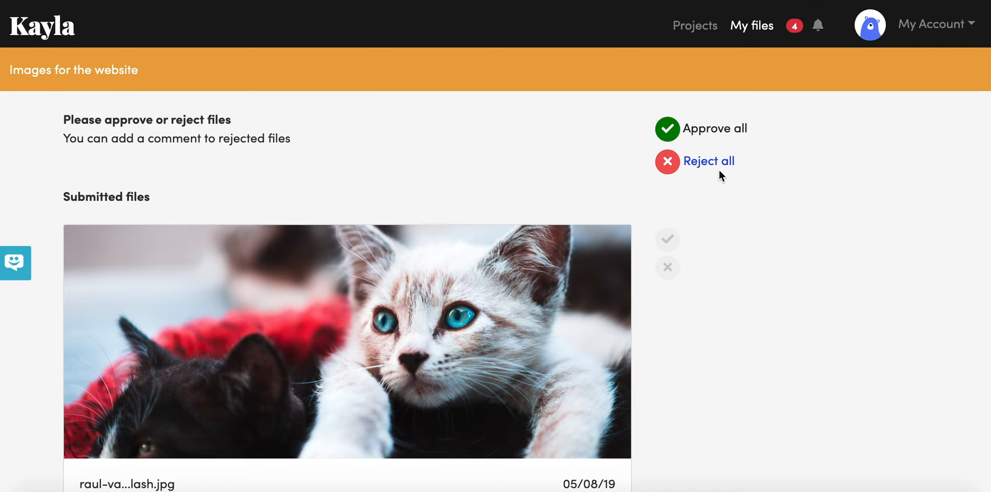
mouse_move(705, 320)
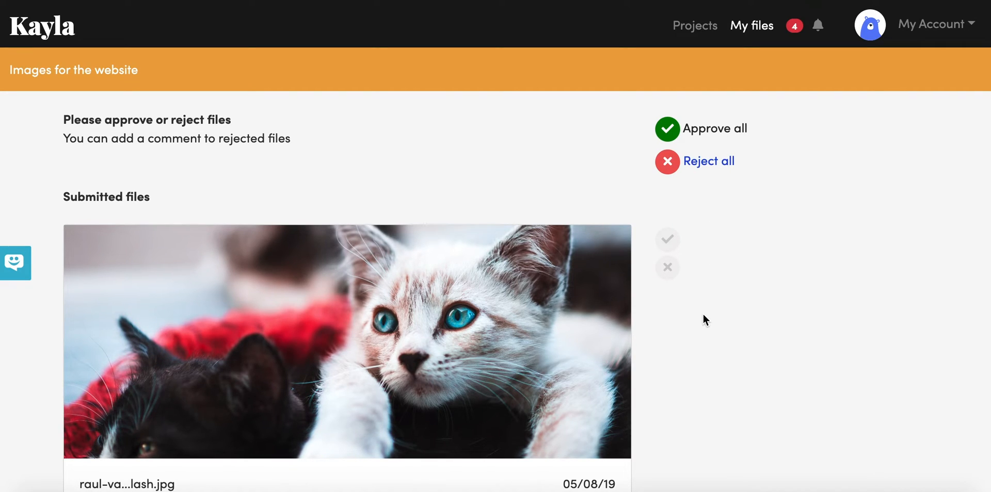
mouse_move(692, 339)
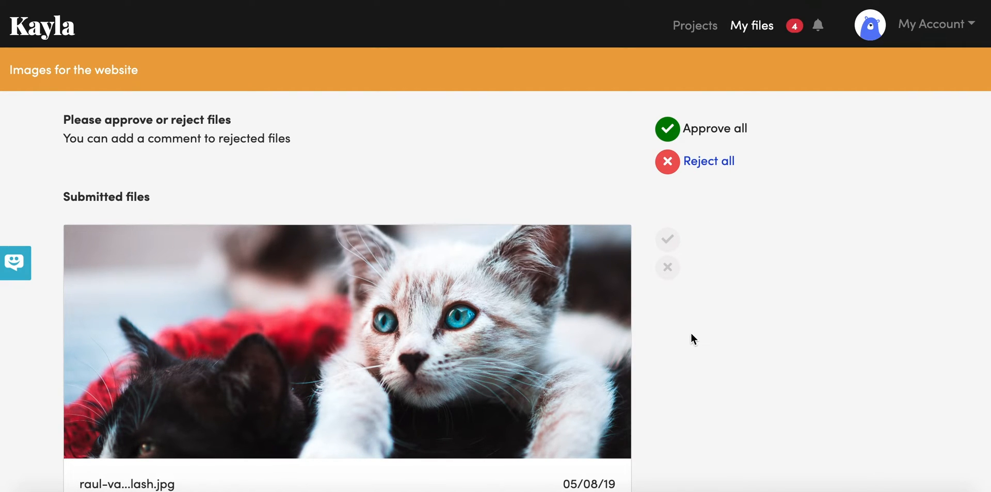
scroll("down", 3)
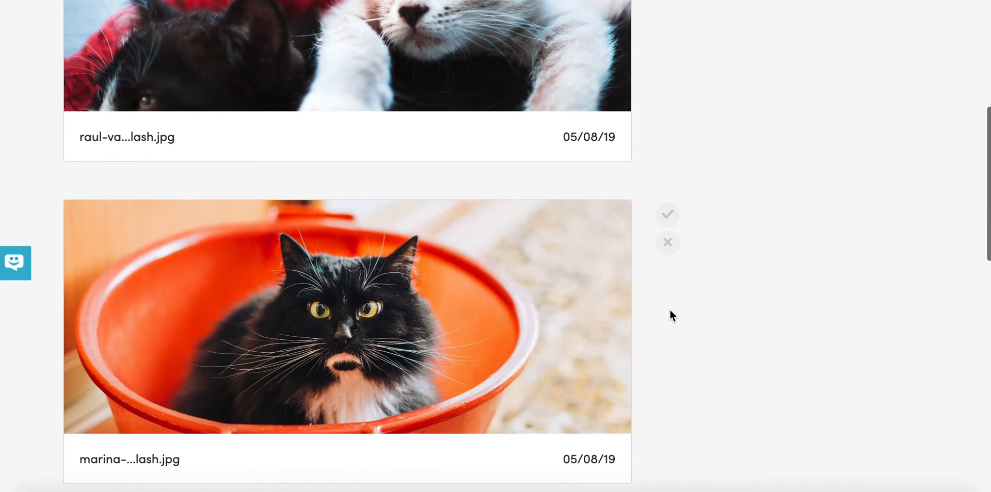
left_click(666, 242)
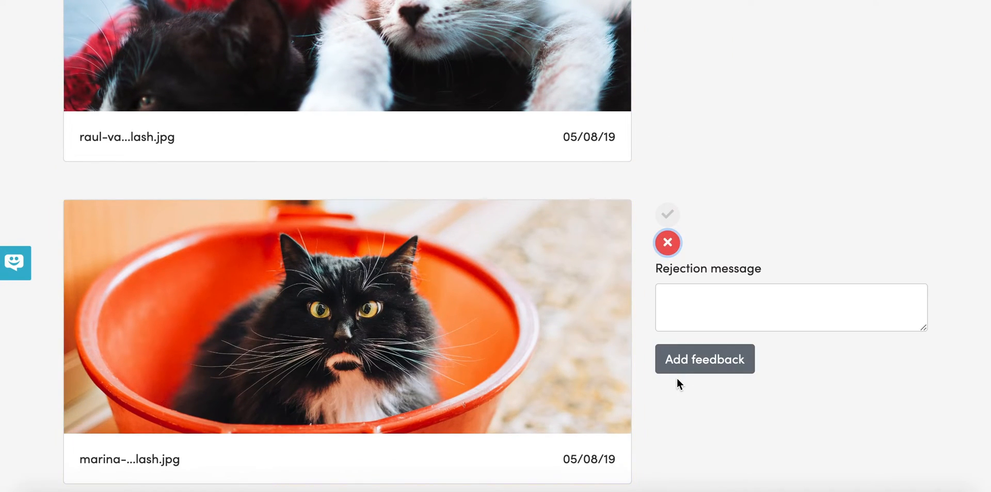
left_click(789, 307)
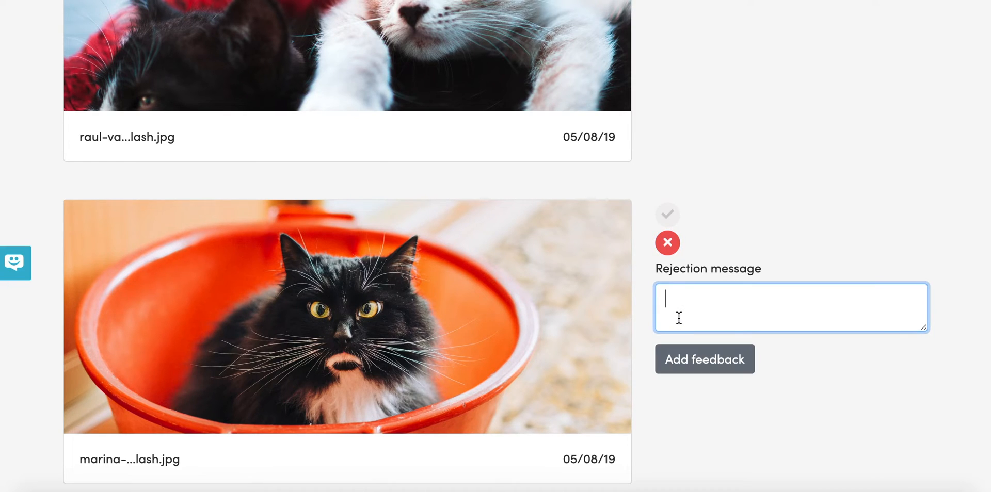
type("Too direct and a little fu")
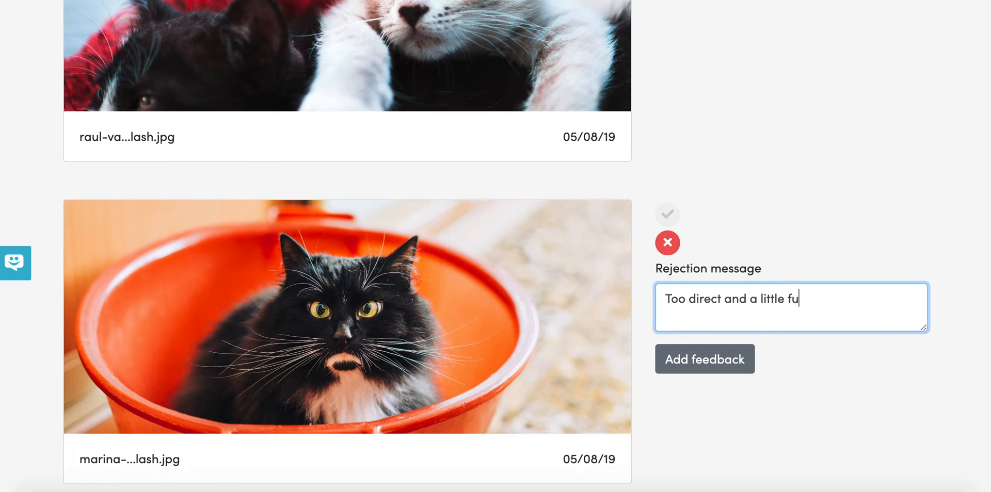
type("nny")
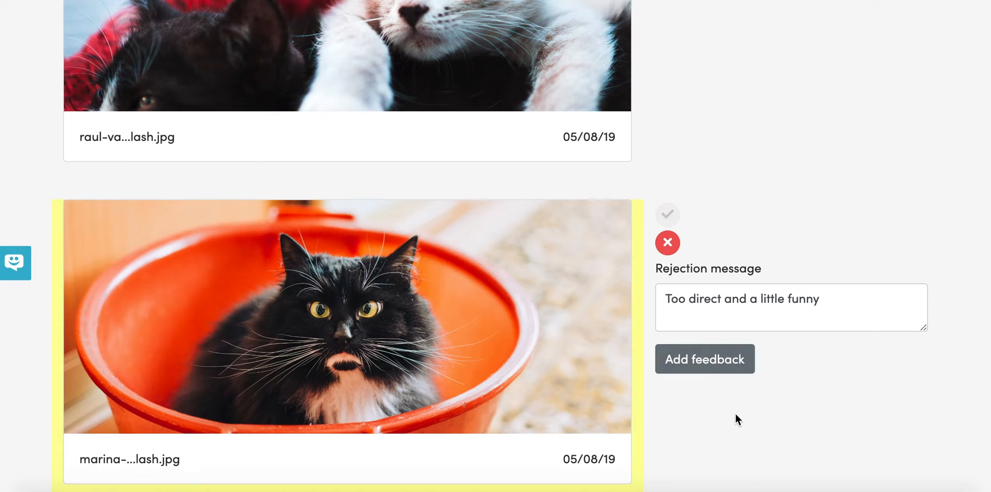
left_click(704, 359)
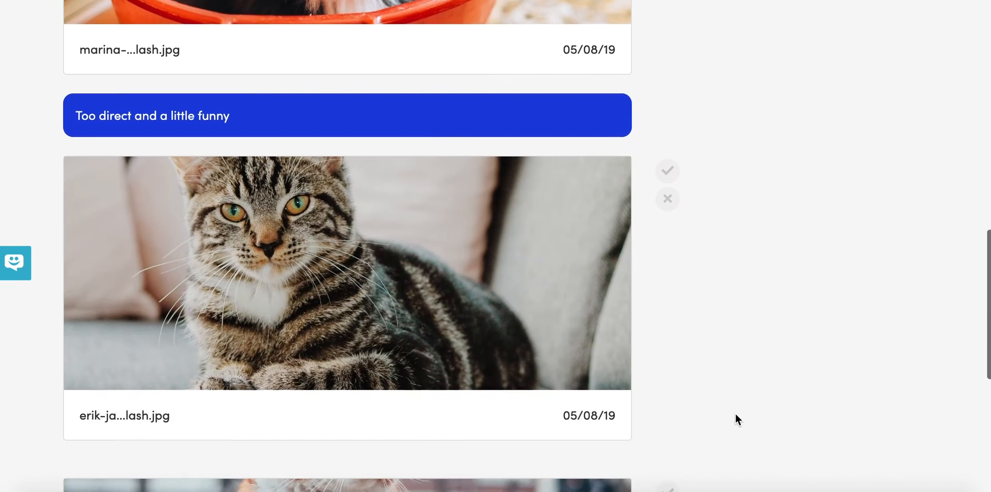
Approve the remaining photos and finish the review so the request is Approved
scroll("down", 3)
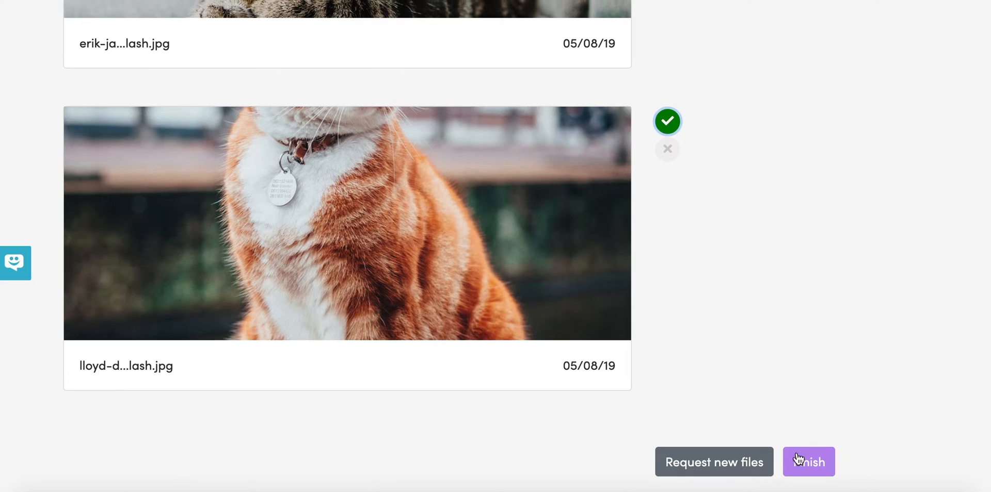
left_click(808, 463)
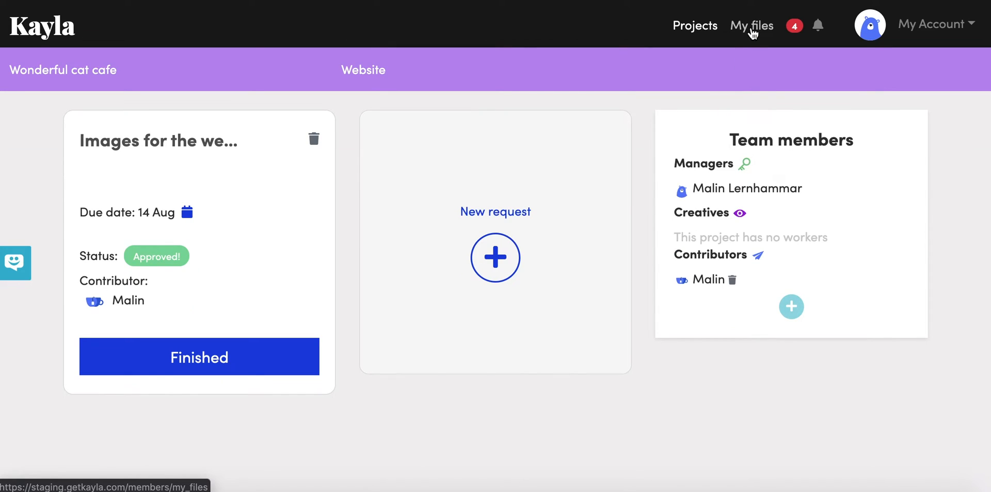
Go to My files, listing Rainbow cupcakes (10.1 MB) and Wonderful cat cafe (0 Bytes)
left_click(751, 25)
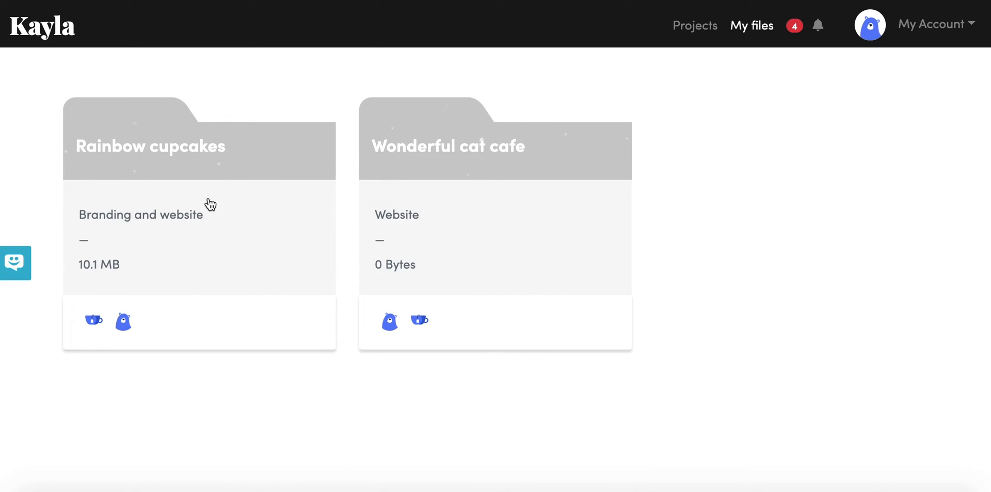
mouse_move(344, 398)
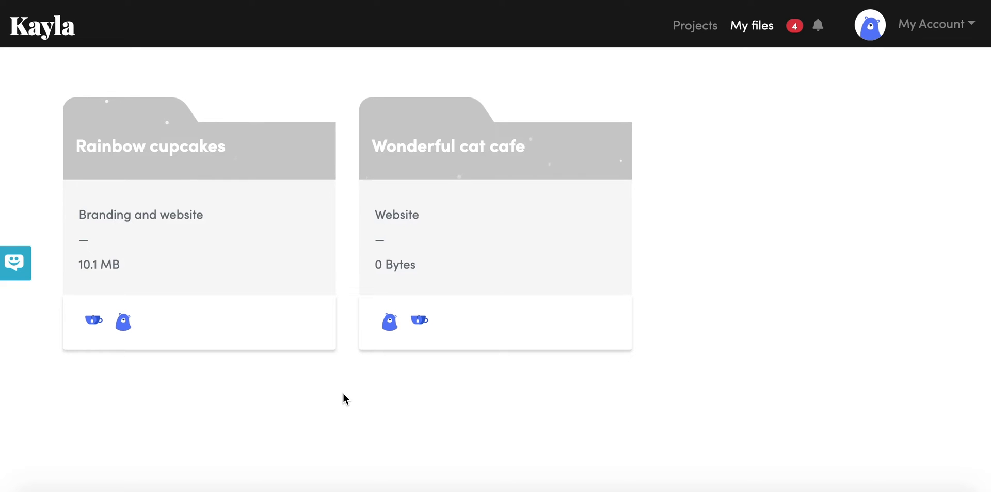
mouse_move(345, 407)
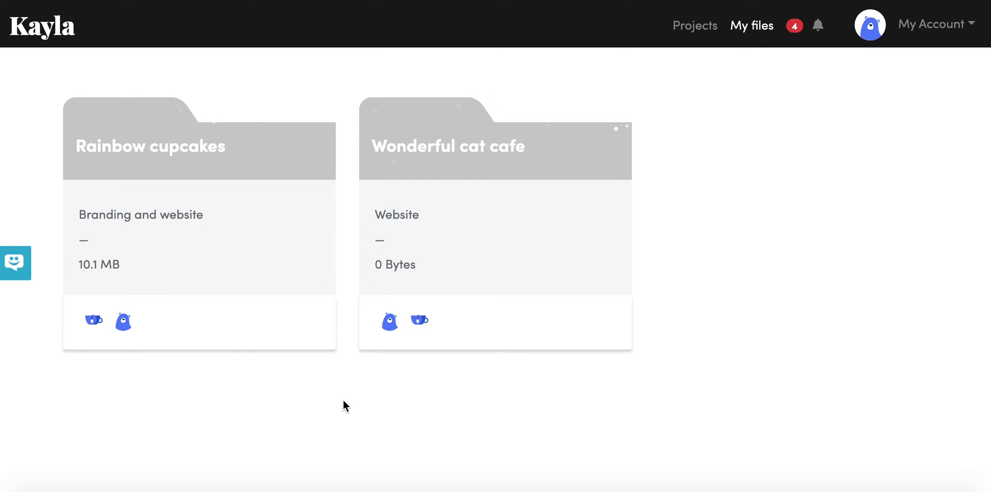
mouse_move(328, 387)
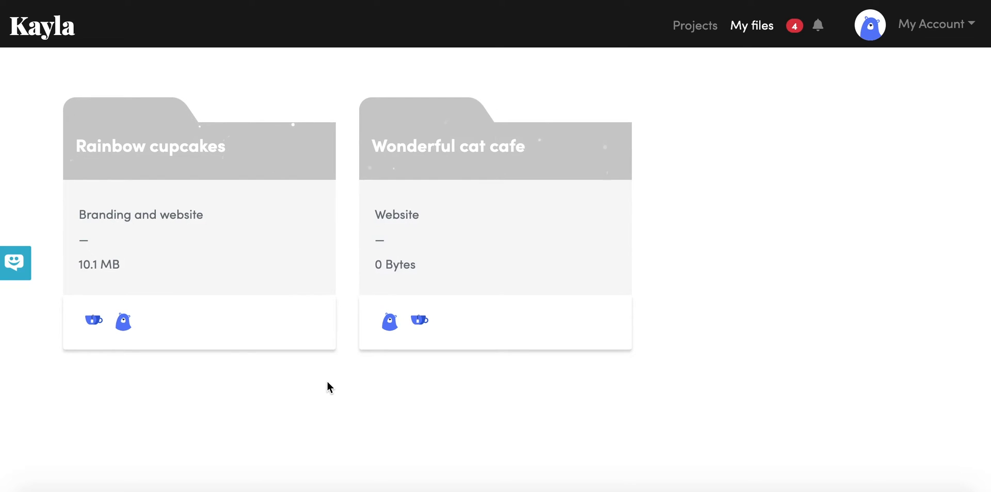
mouse_move(499, 245)
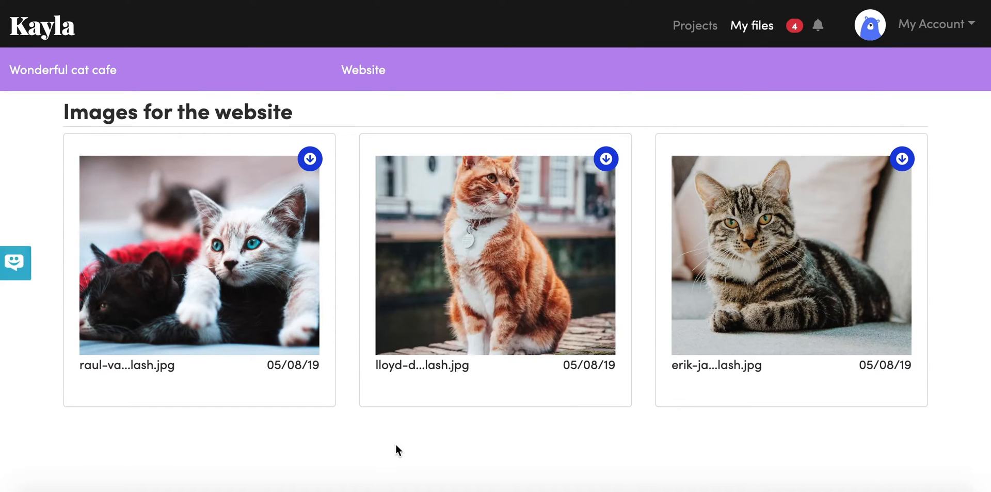
mouse_move(316, 363)
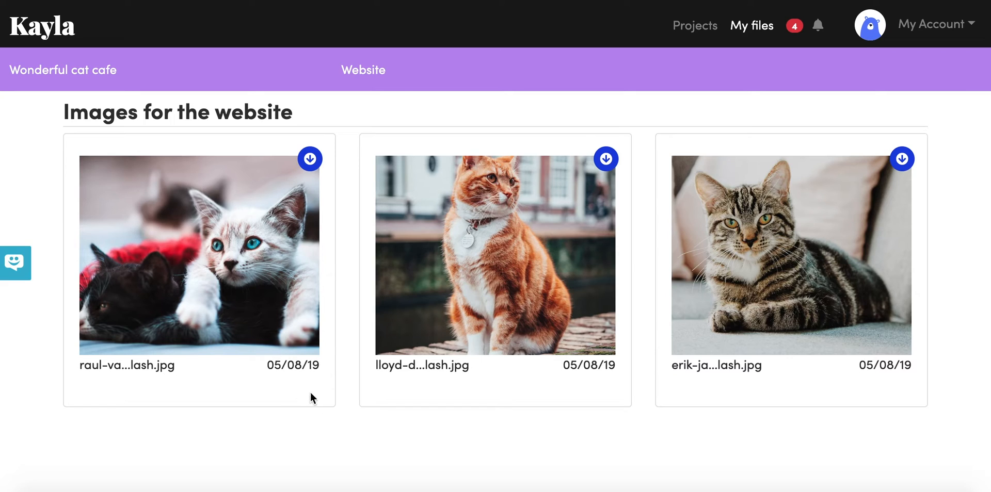
mouse_move(86, 114)
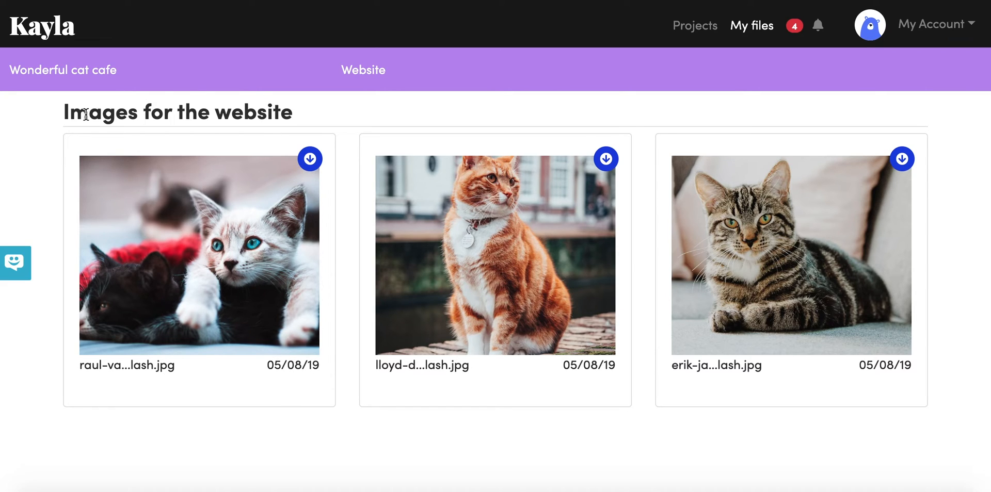
mouse_move(241, 85)
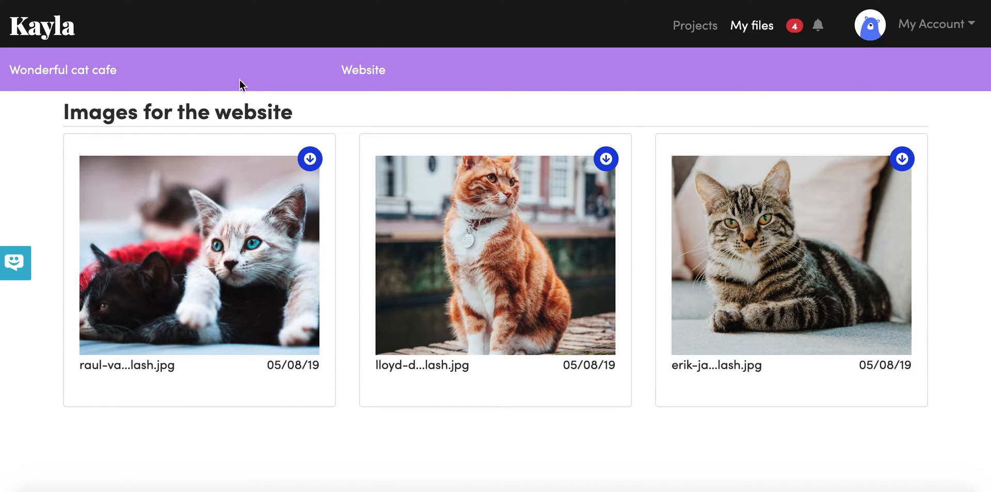
mouse_move(122, 433)
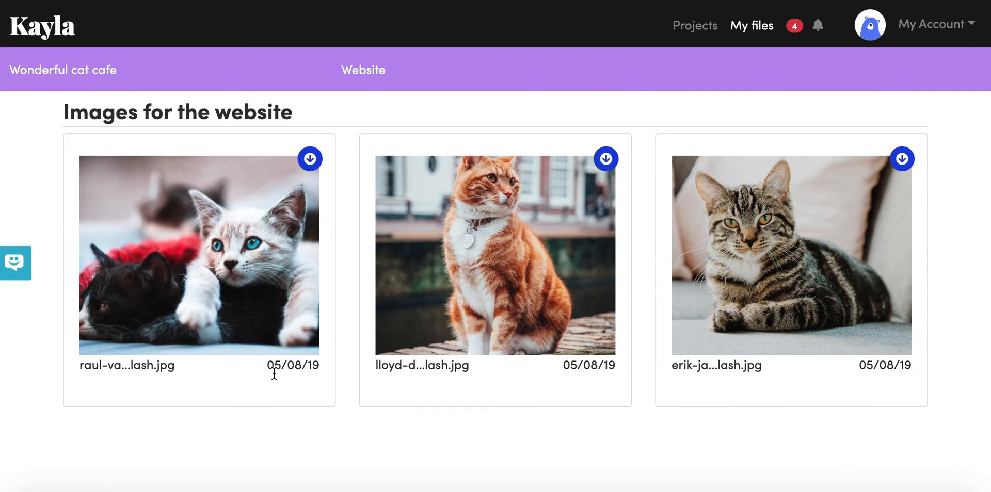
mouse_move(304, 452)
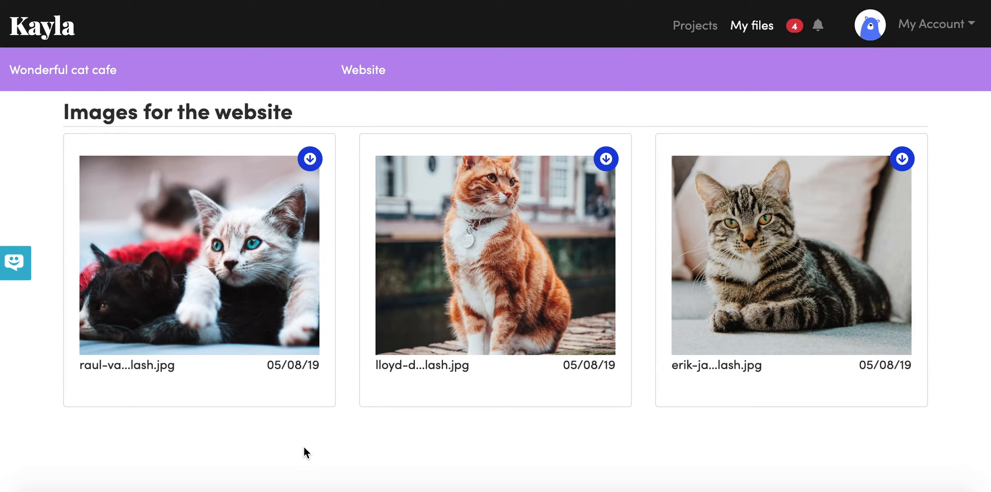
mouse_move(318, 372)
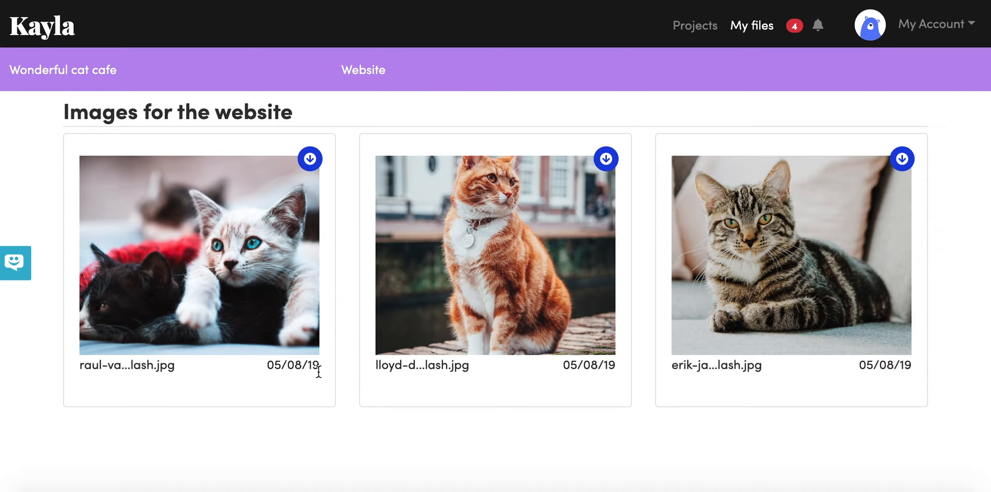
mouse_move(300, 387)
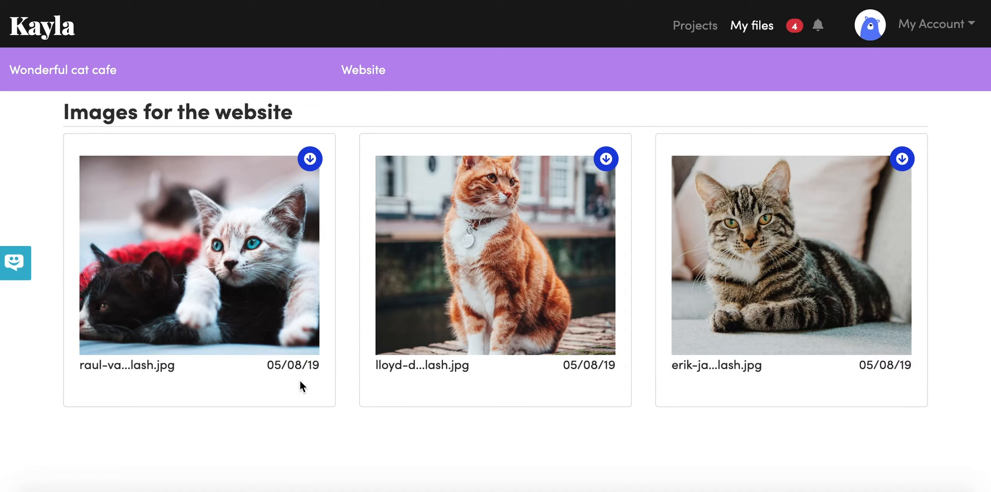
mouse_move(457, 370)
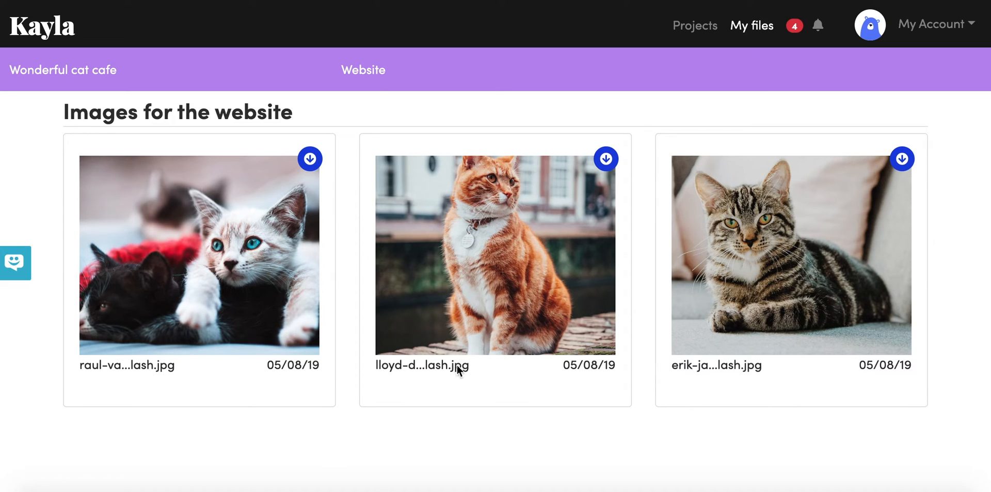
mouse_move(884, 111)
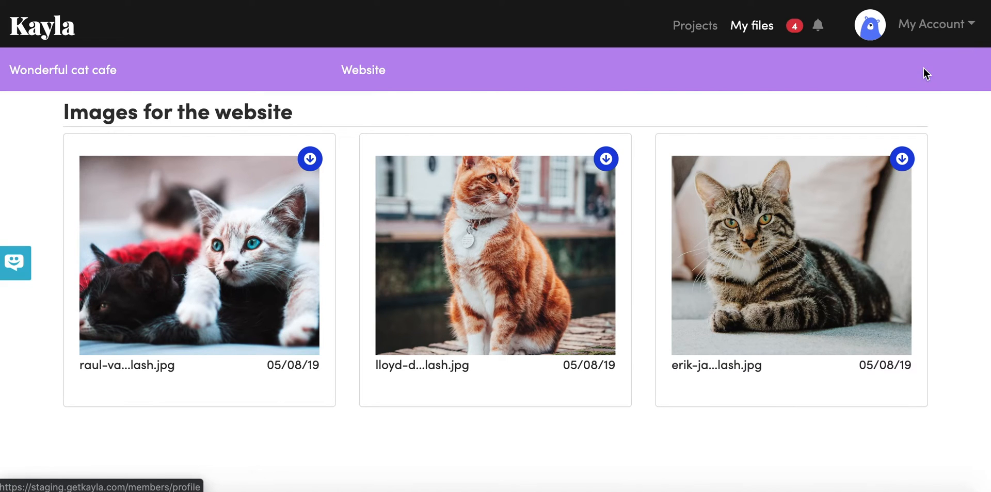
Show My Account with 19.6 MB of 5 GB storage used and daily digest notifications
left_click(931, 24)
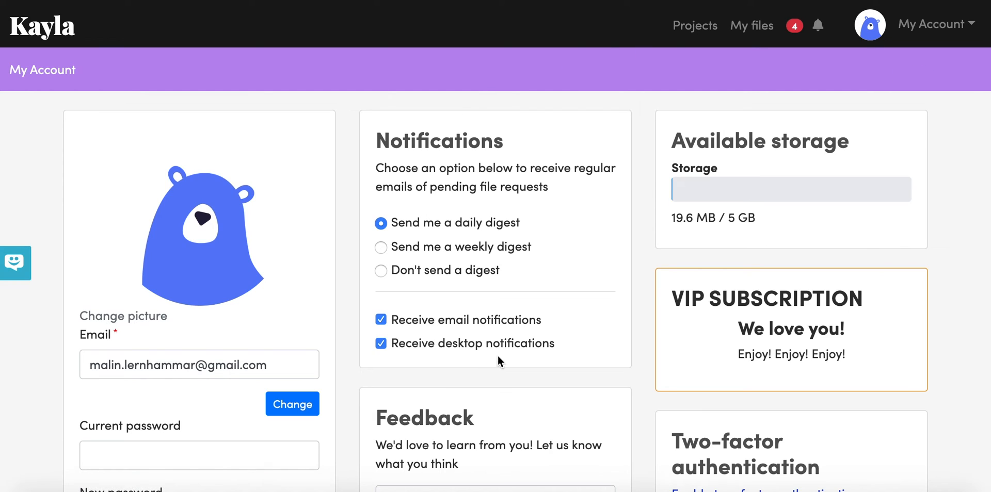
scroll("down", 3)
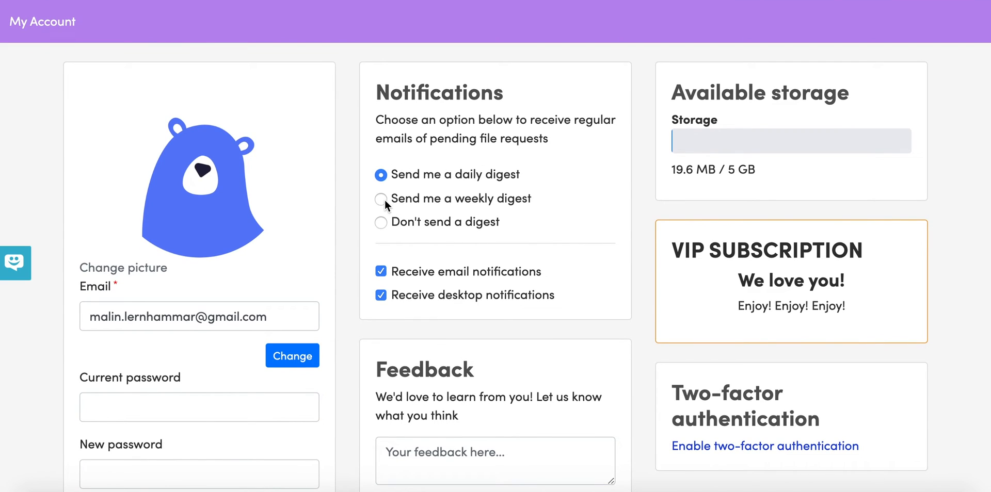
mouse_move(400, 192)
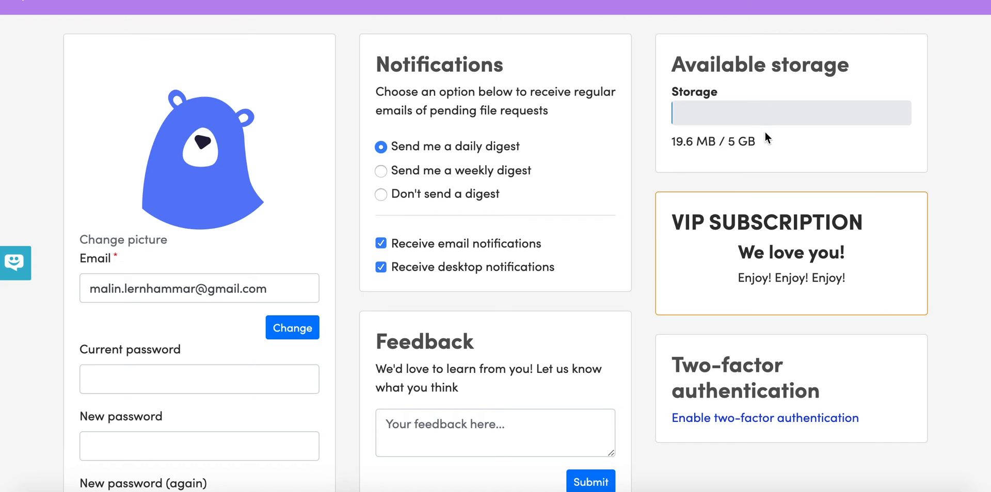
mouse_move(639, 168)
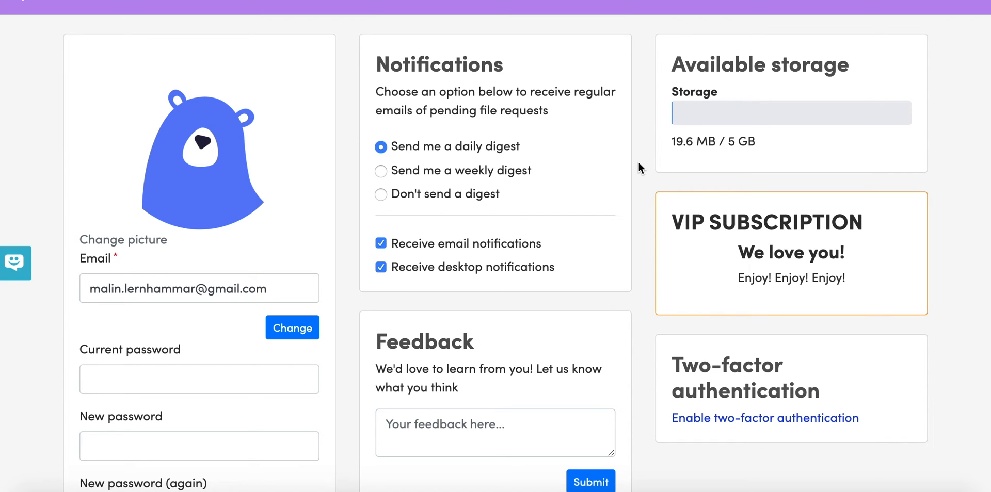
scroll("down", 3)
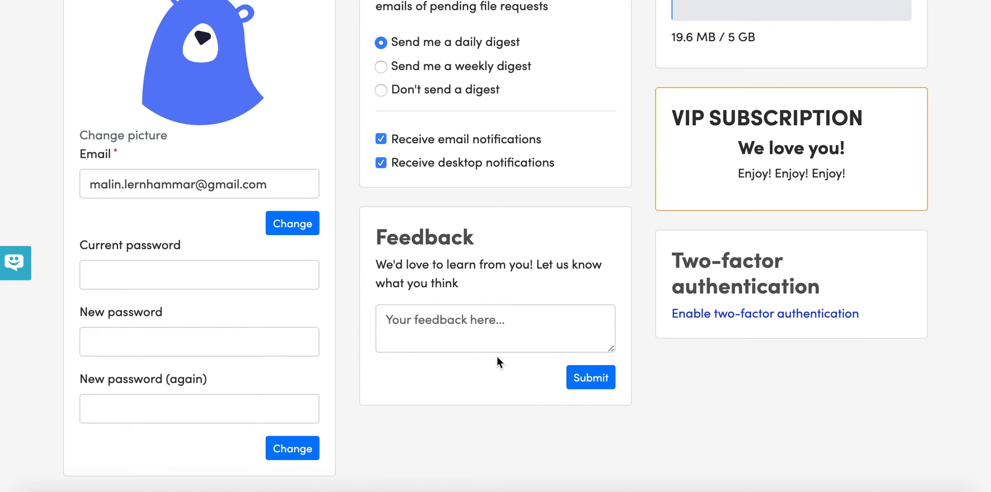
mouse_move(454, 339)
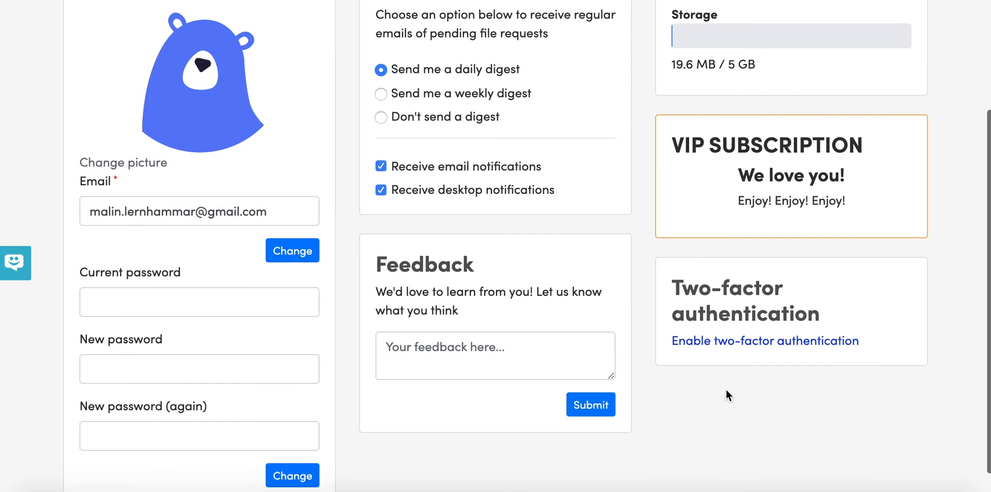
mouse_move(497, 333)
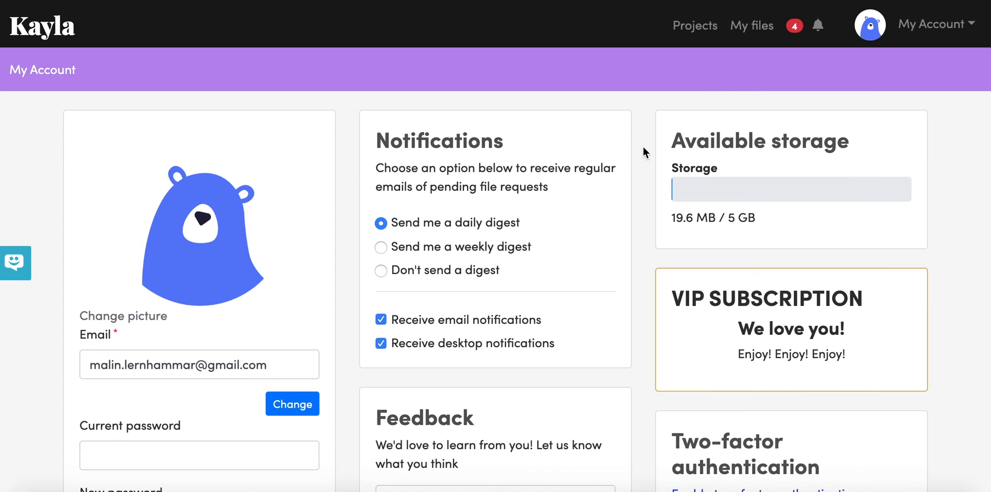
mouse_move(695, 27)
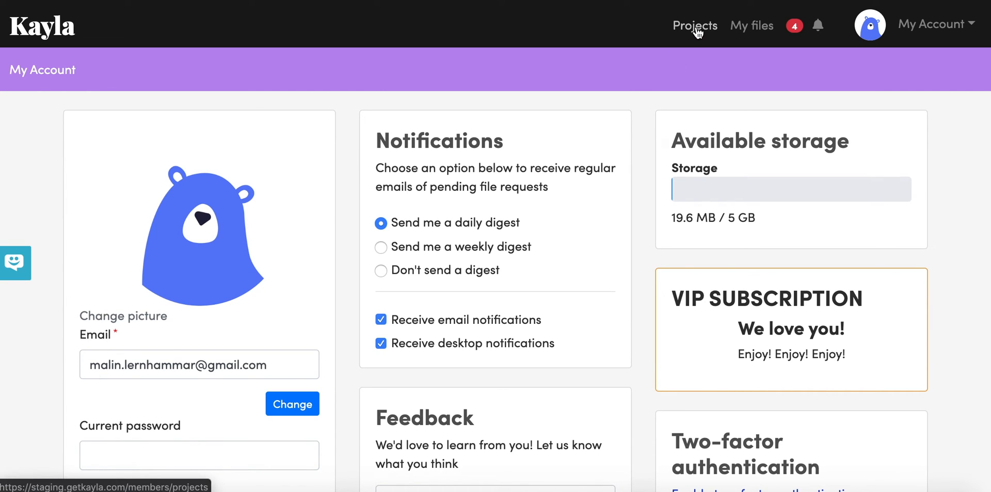
Return to the projects overview and keep the Showing filter on All projects
left_click(693, 25)
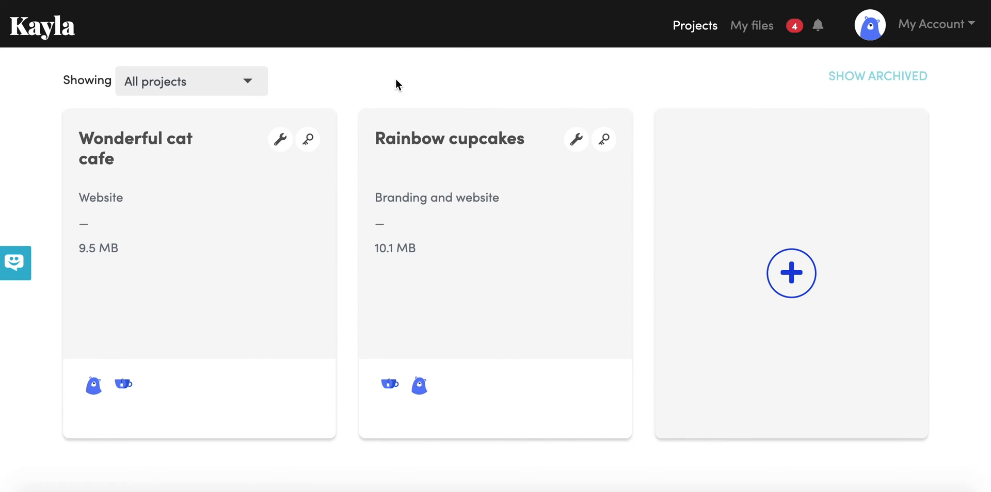
mouse_move(274, 90)
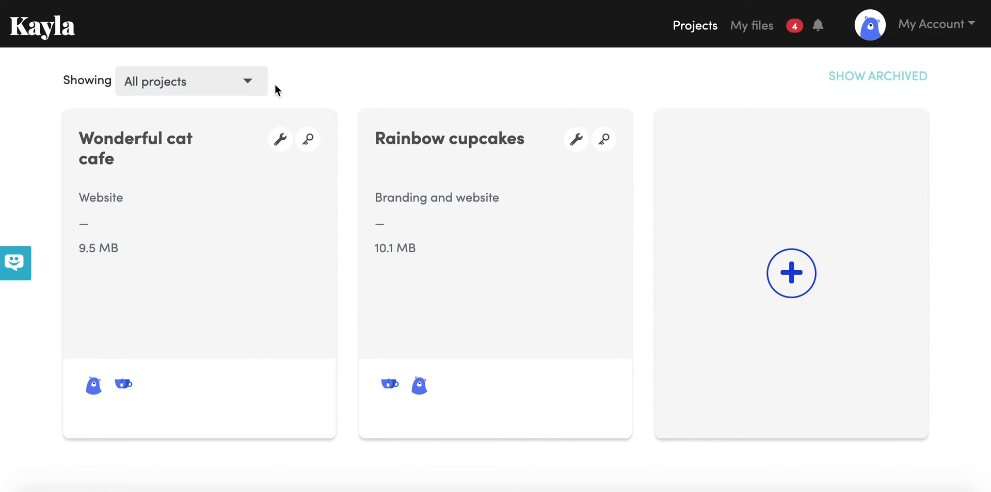
mouse_move(378, 91)
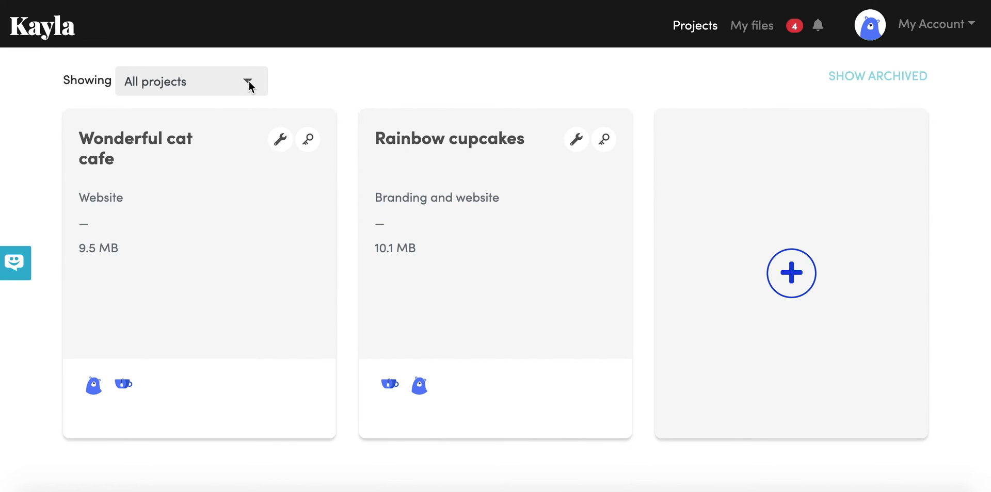
left_click(191, 81)
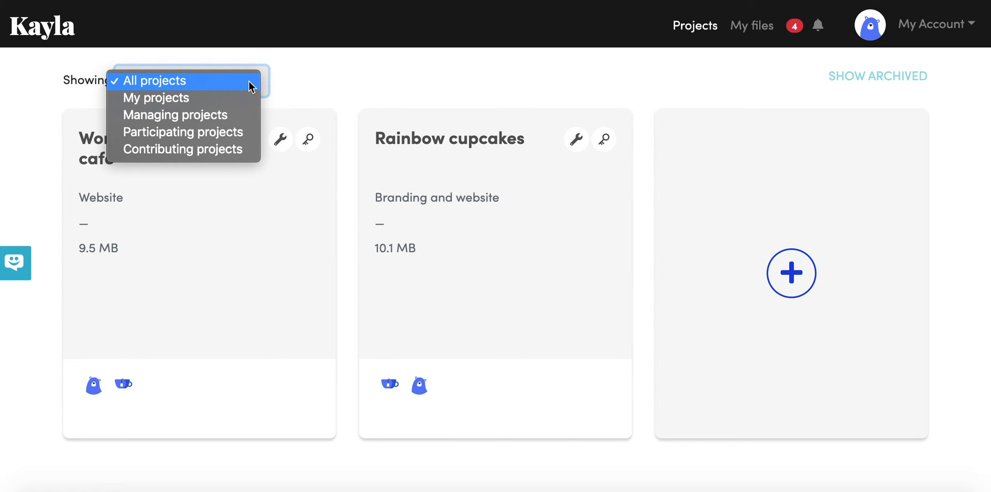
left_click(153, 80)
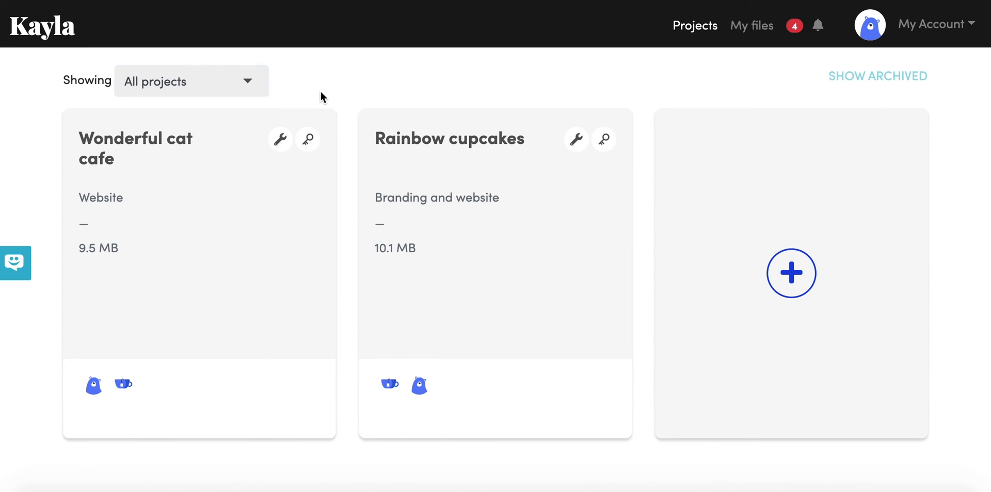
mouse_move(349, 86)
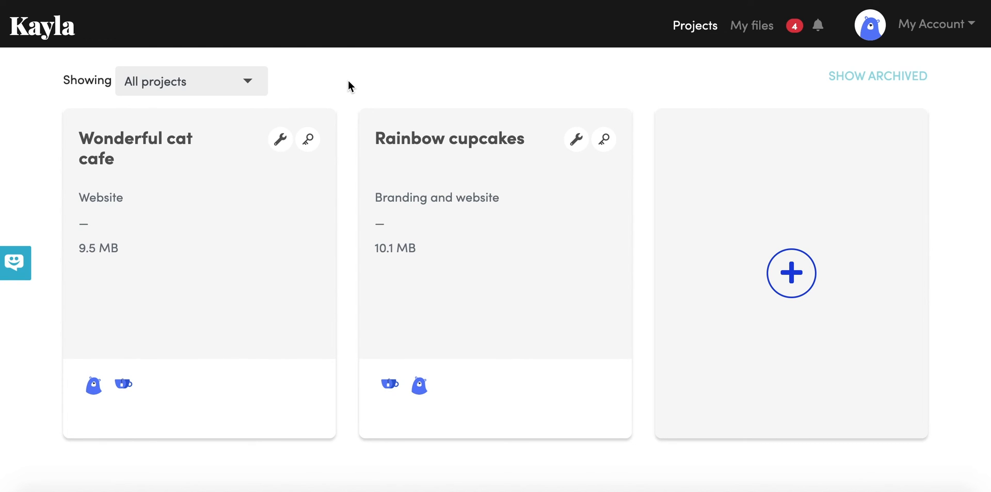
mouse_move(618, 376)
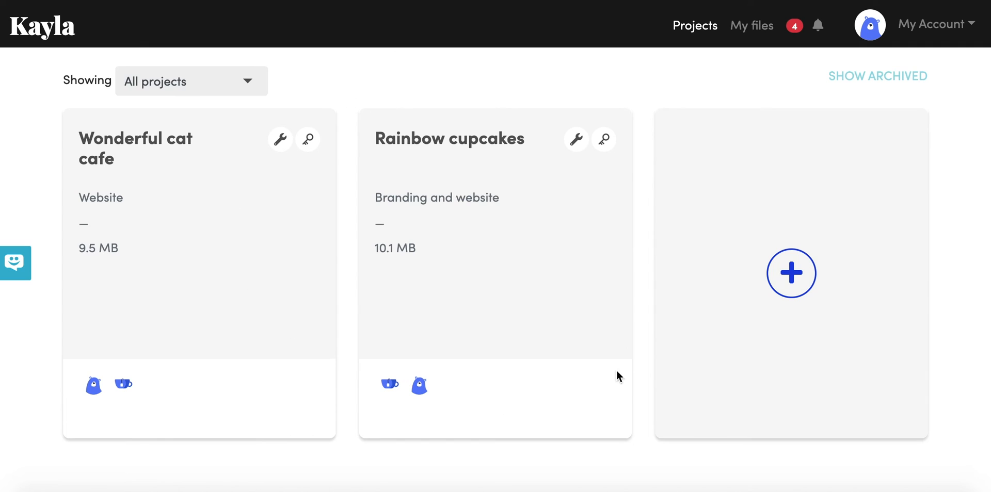
left_click(189, 80)
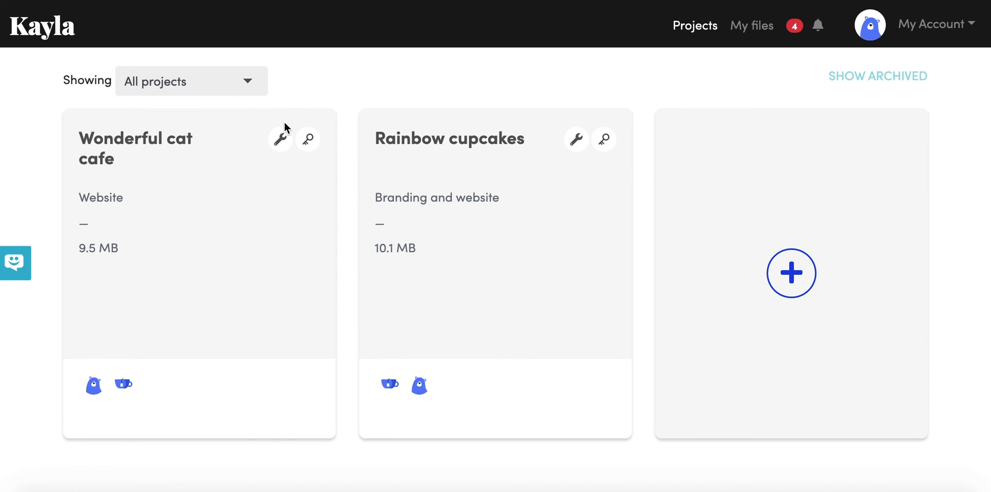
mouse_move(660, 257)
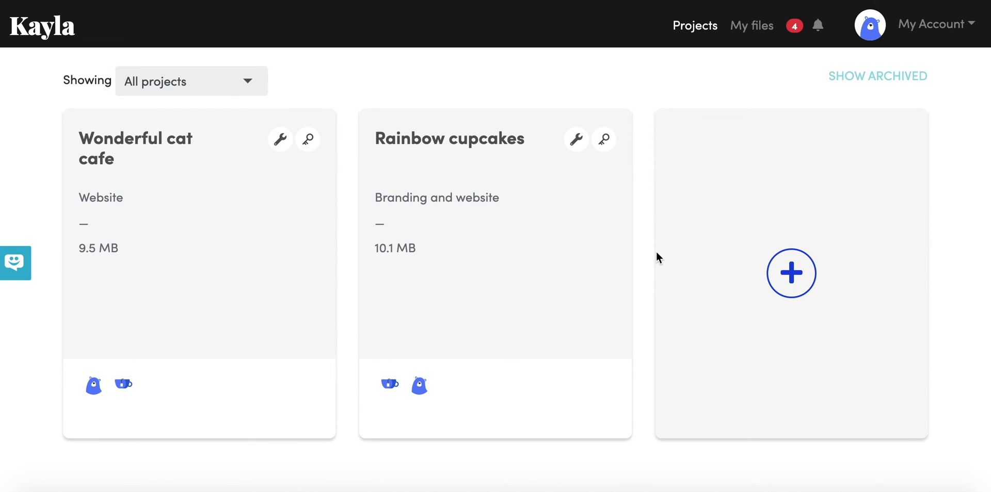
mouse_move(351, 154)
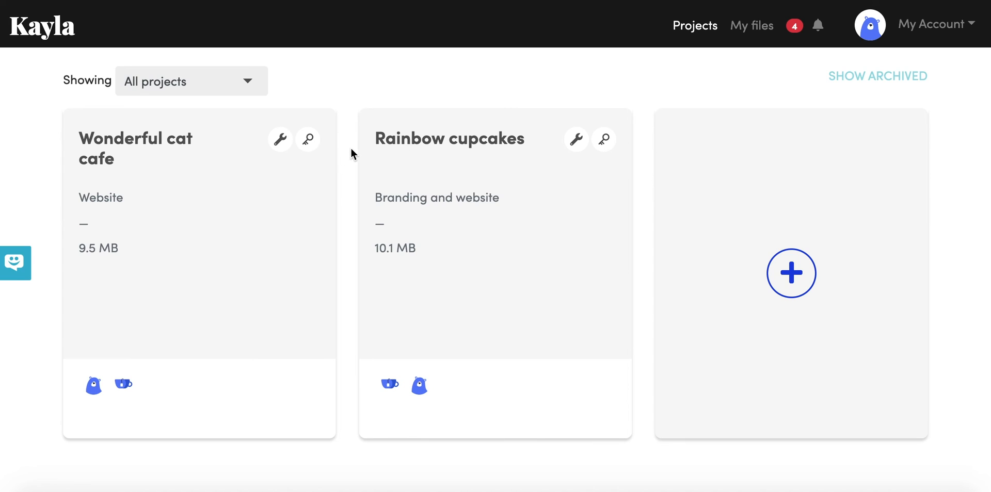
mouse_move(280, 139)
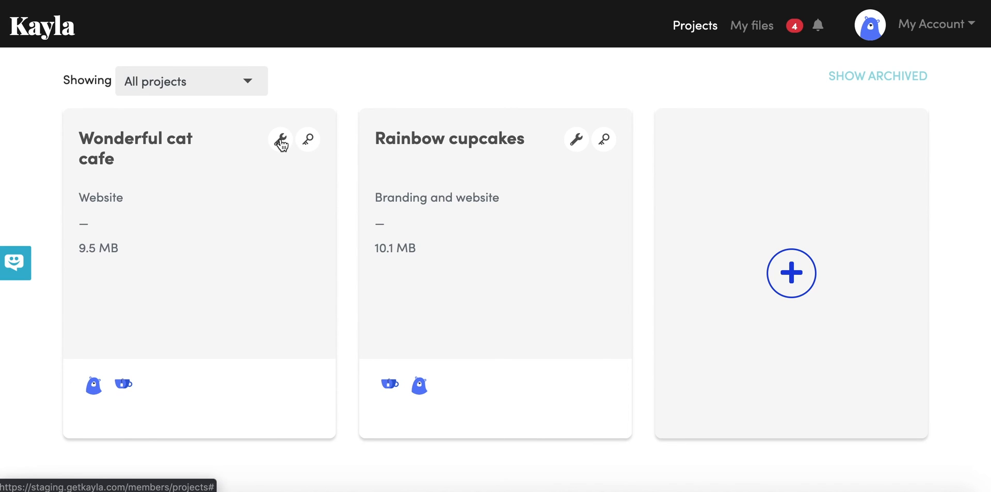
Archive the Wonderful cat cafe project from its wrench menu
left_click(280, 138)
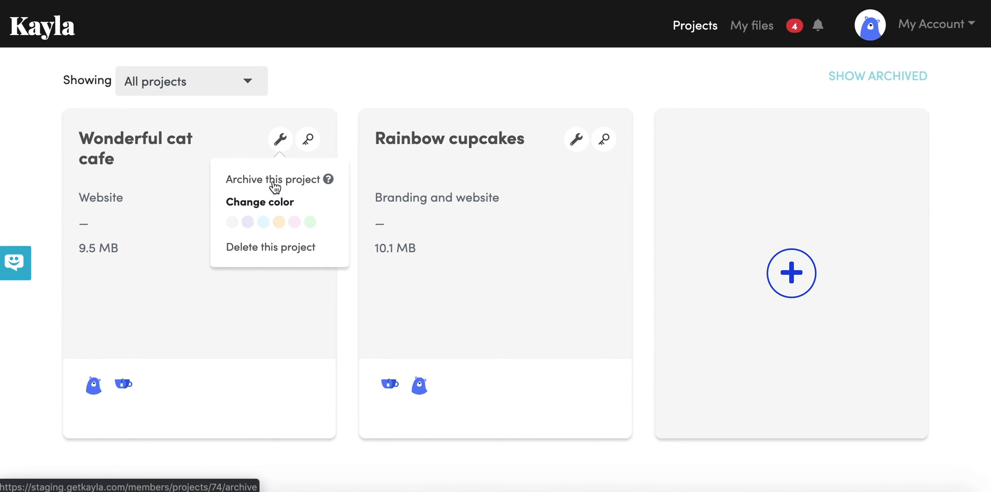
left_click(280, 139)
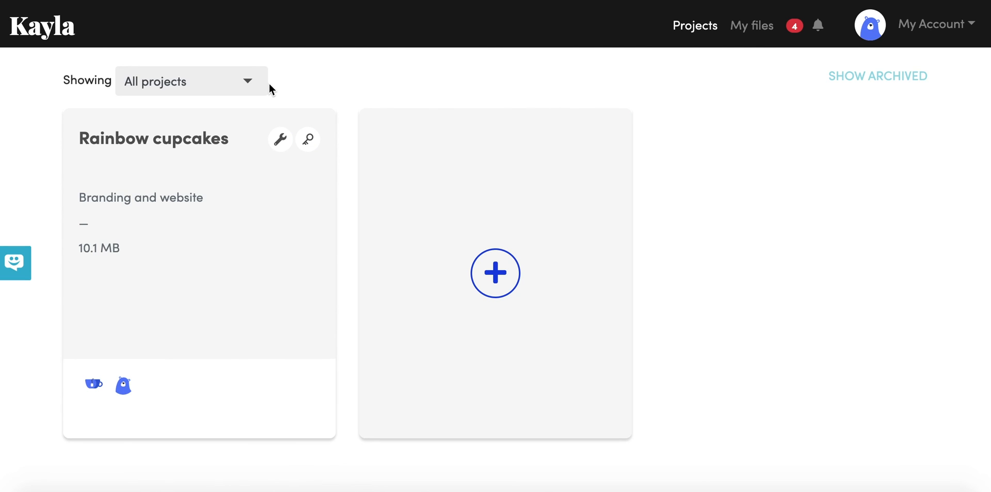
Recolour the Rainbow cupcakes card light blue and return to the projects overview
left_click(280, 138)
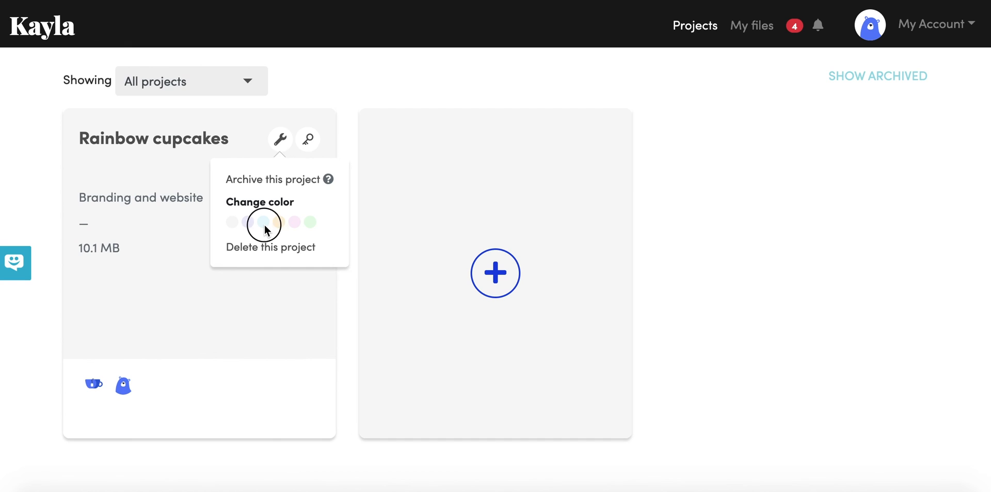
left_click(263, 223)
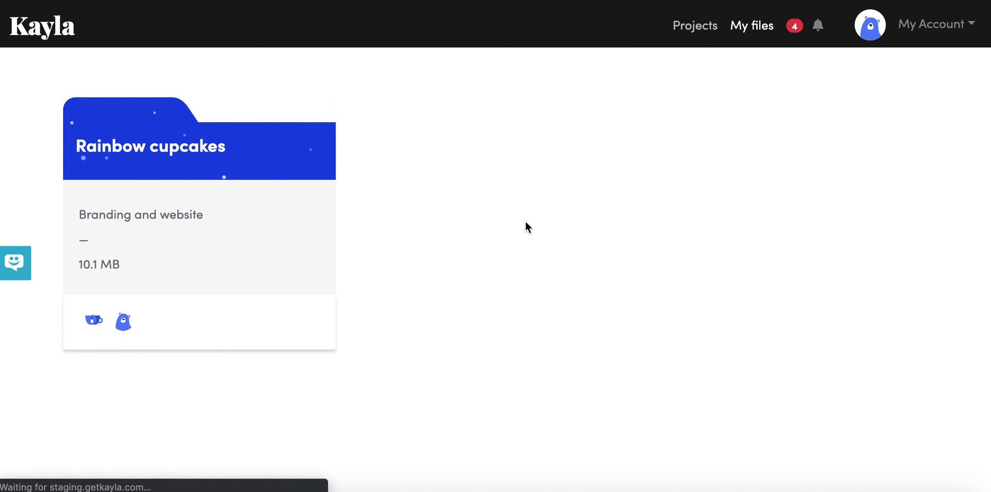
left_click(693, 25)
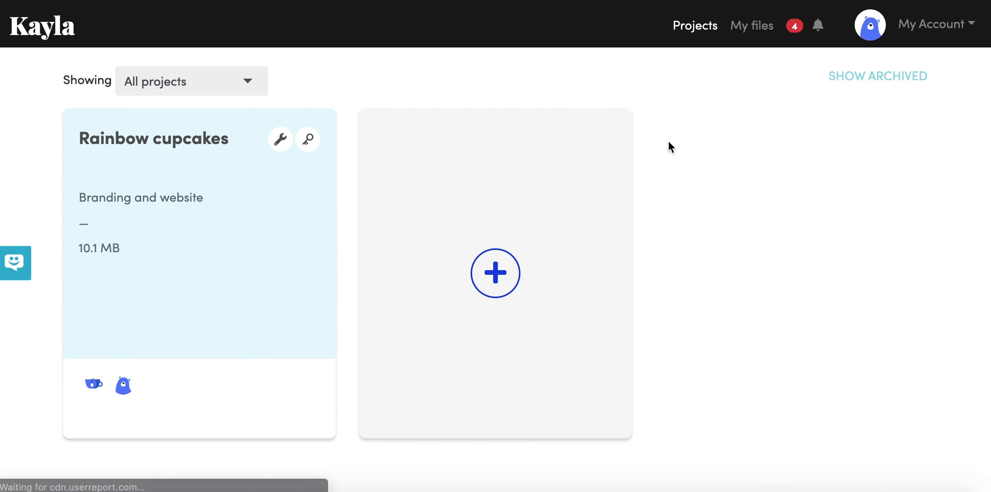